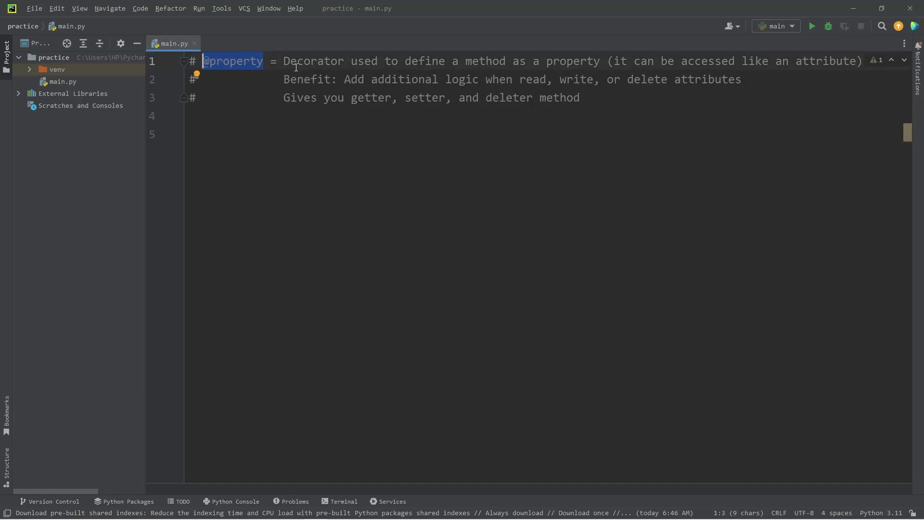
mouse_move(335, 129)
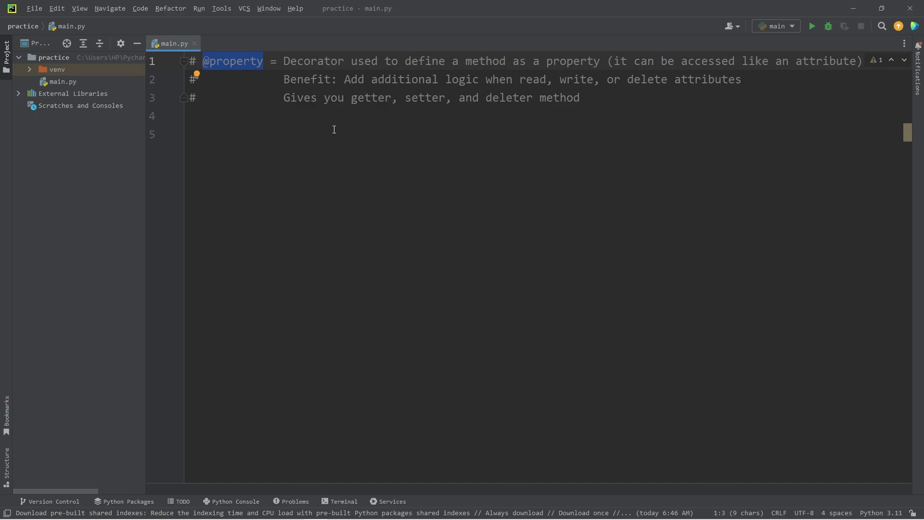
double_click(572, 61)
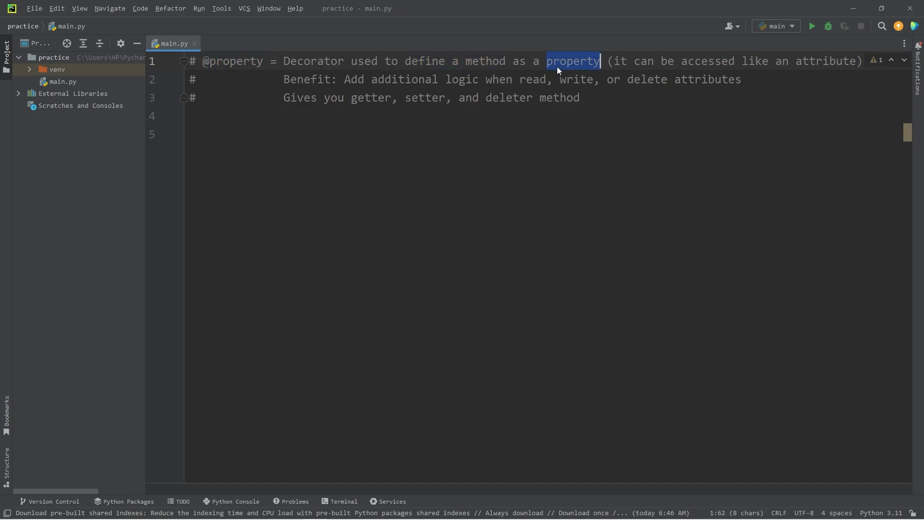
left_click(824, 62)
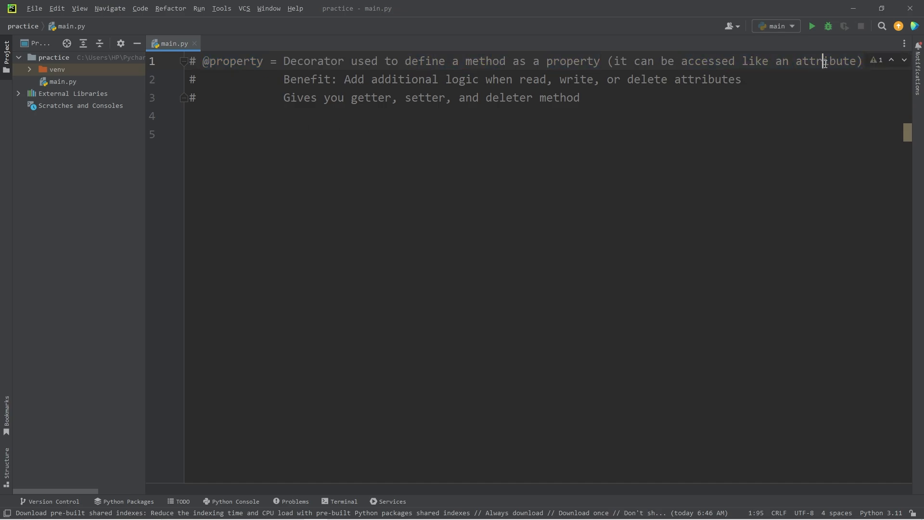
double_click(307, 79)
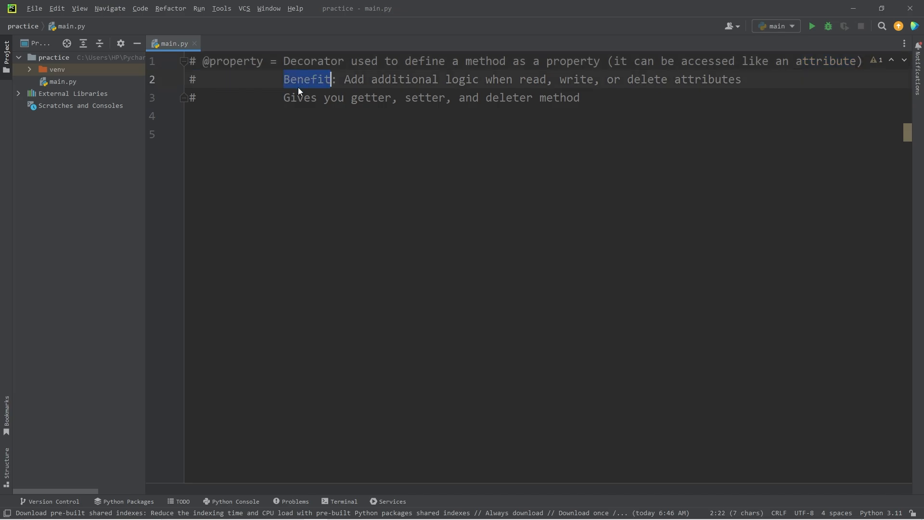
double_click(647, 79)
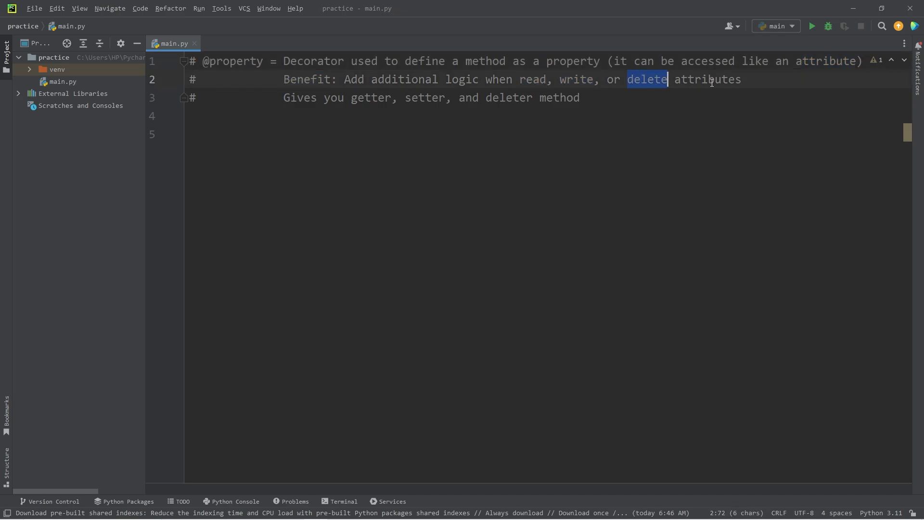
left_click_drag(338, 79, 480, 79)
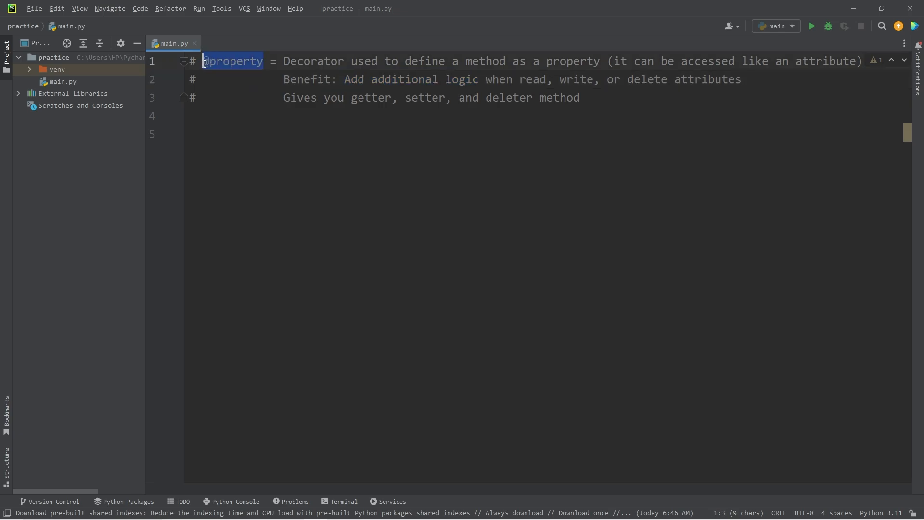
double_click(371, 97)
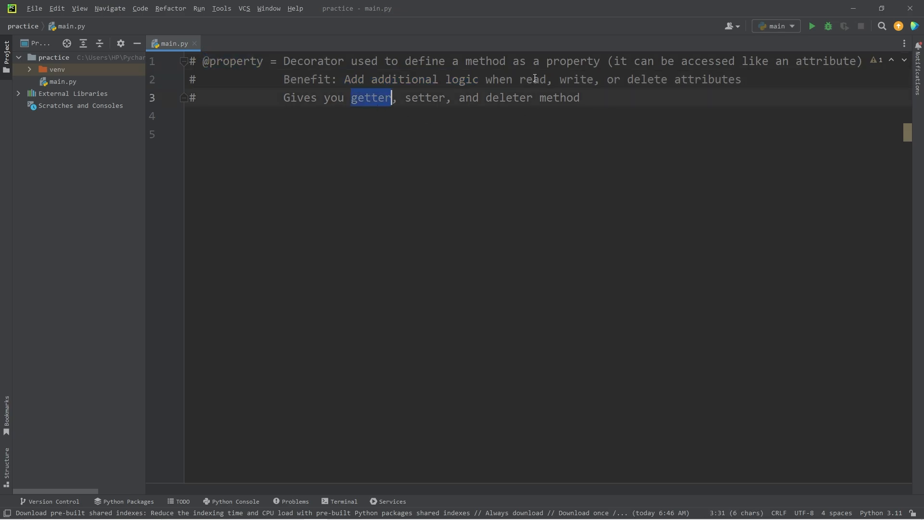
double_click(575, 78)
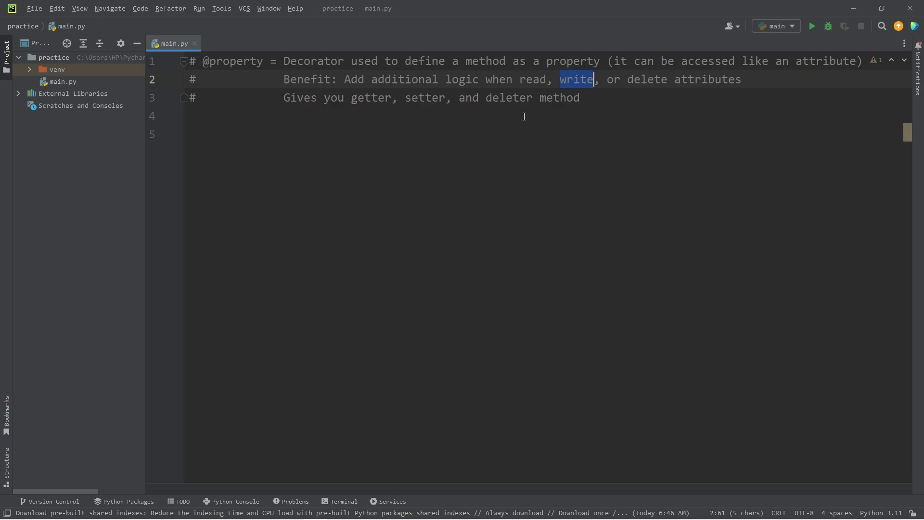
double_click(647, 79)
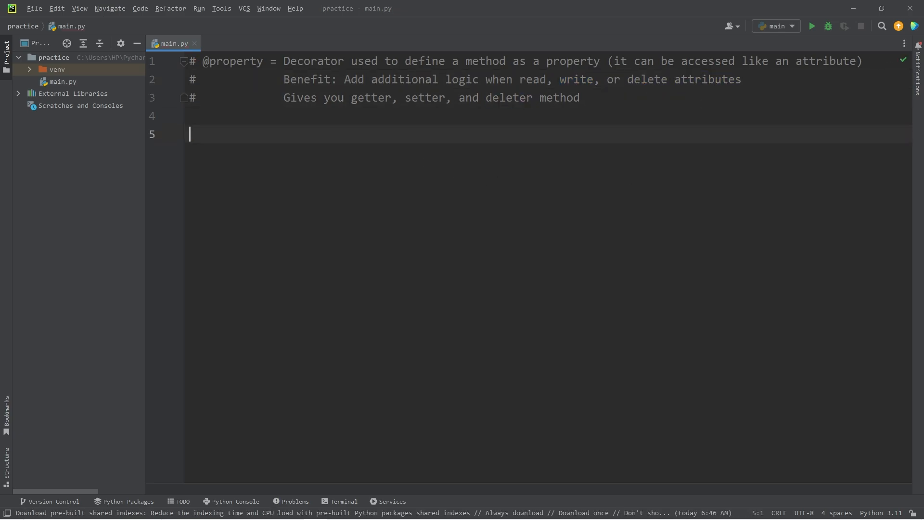
Step: Write class Rectangle with __init__(self, width, height) storing self.width and self.height
type("class Rec")
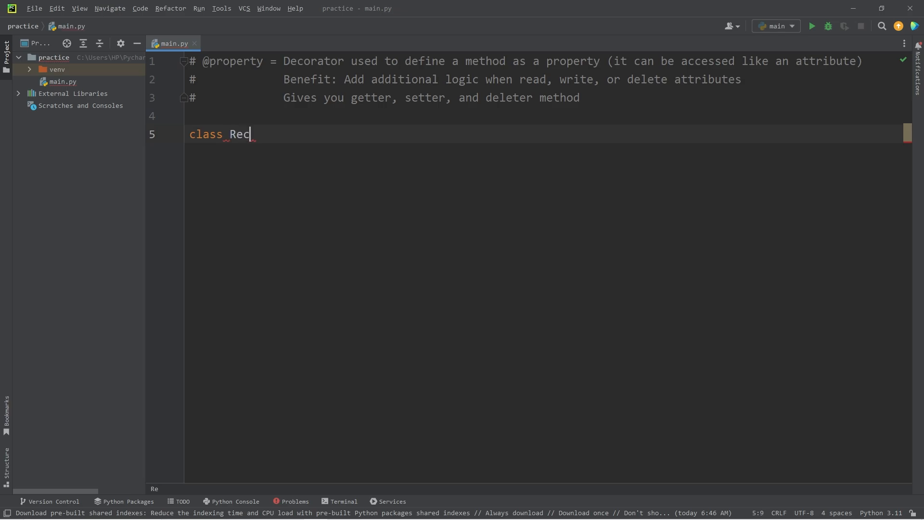
type("tangle:")
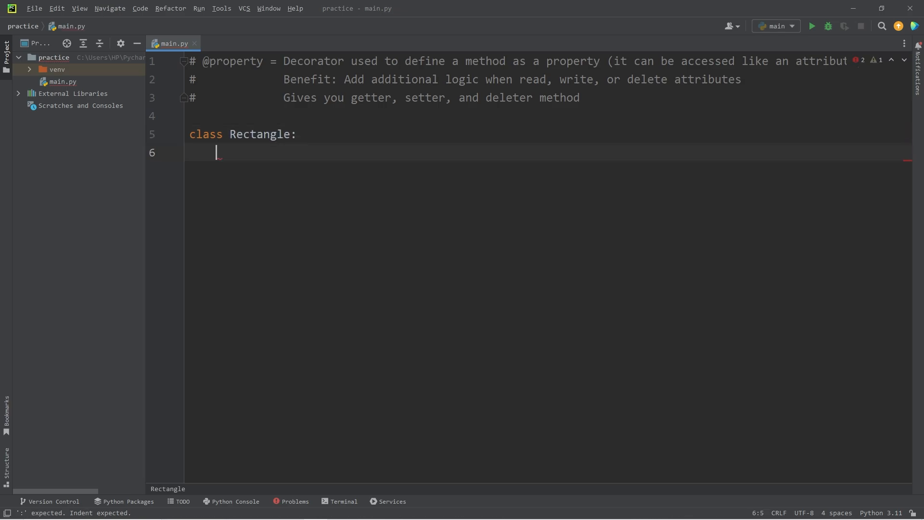
type("def __init")
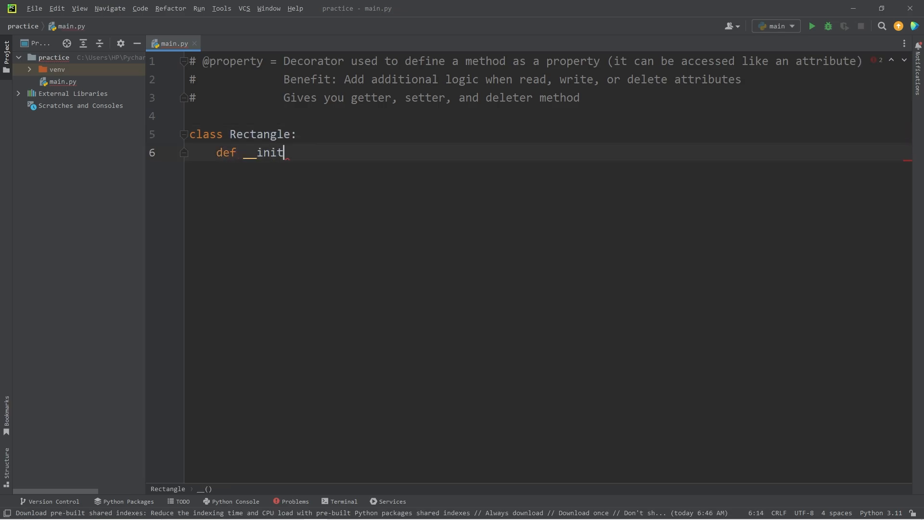
type("__(self):")
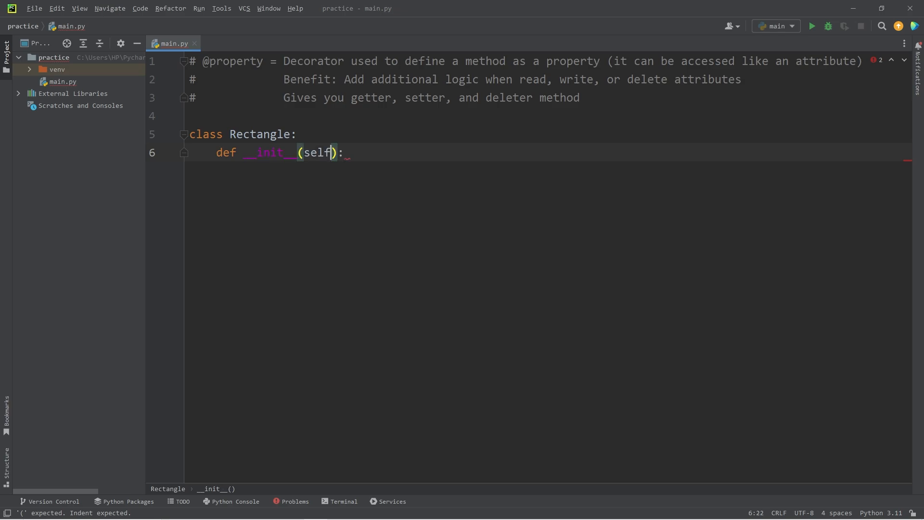
type(", w")
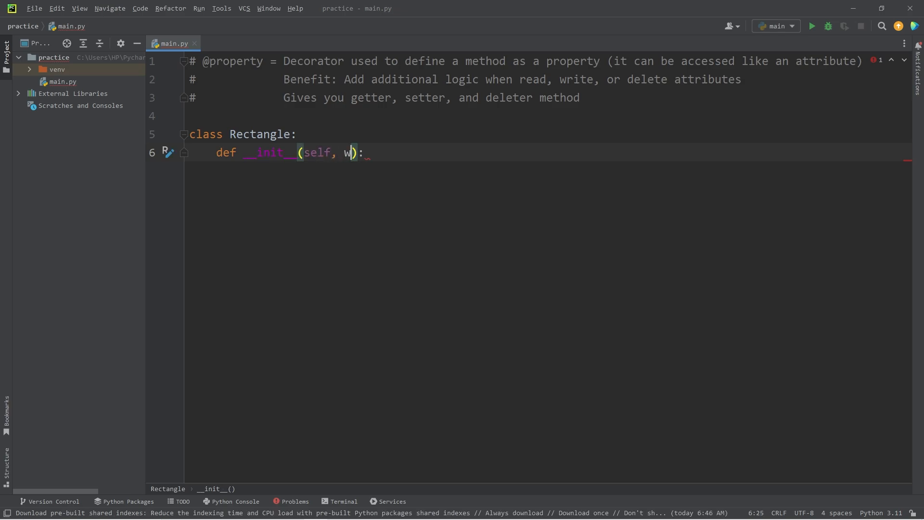
type("idth, height")
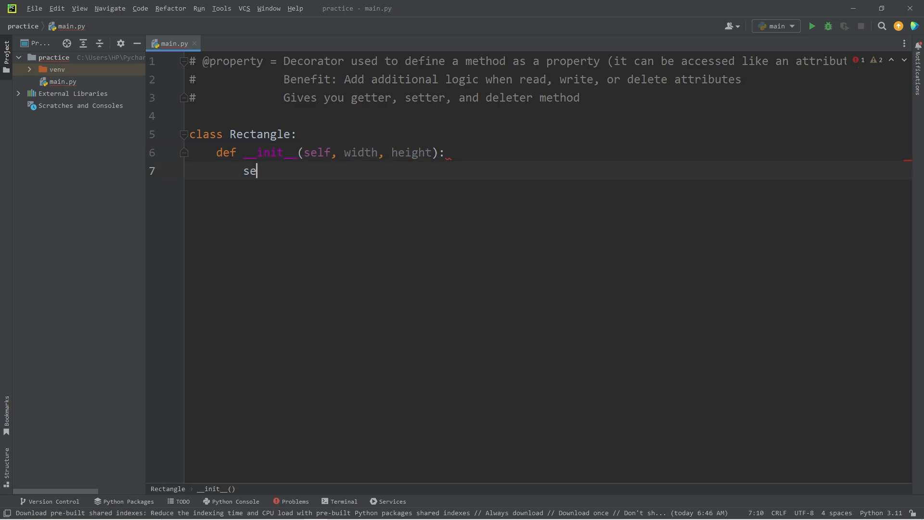
type("lf.width = width")
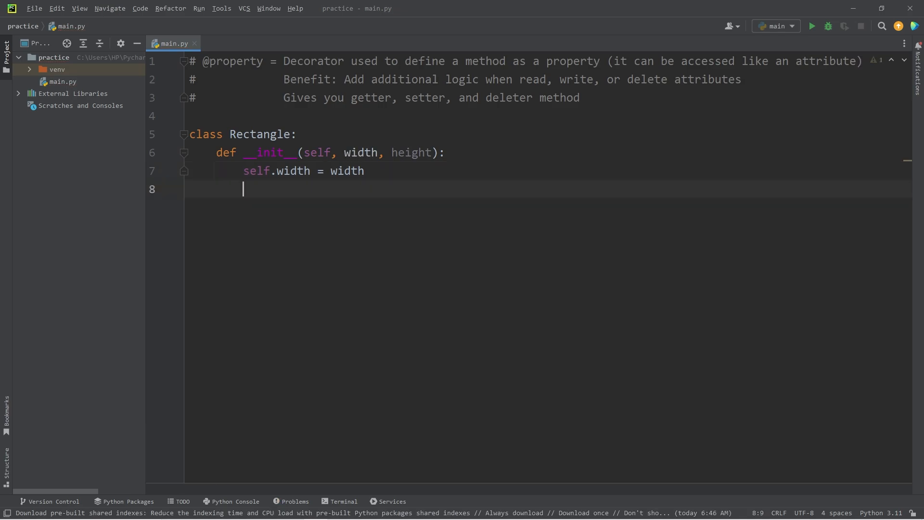
type("self.")
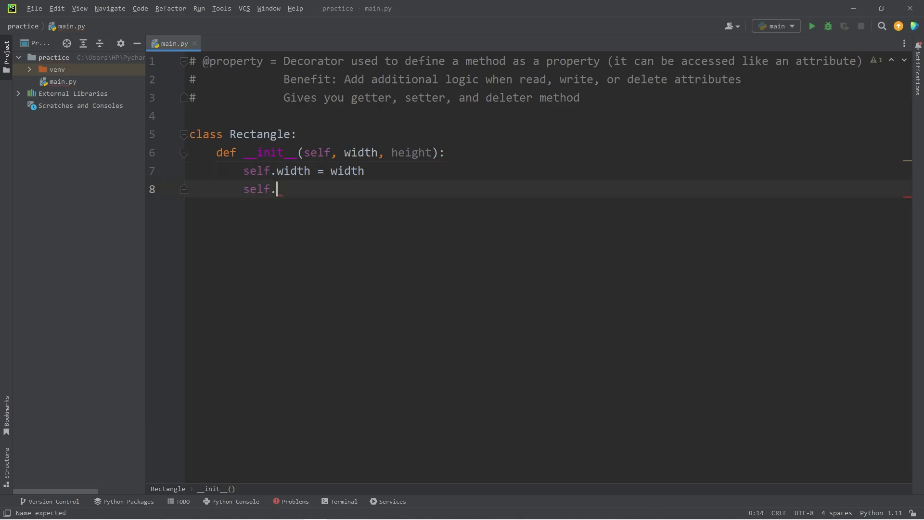
type("height = heigh")
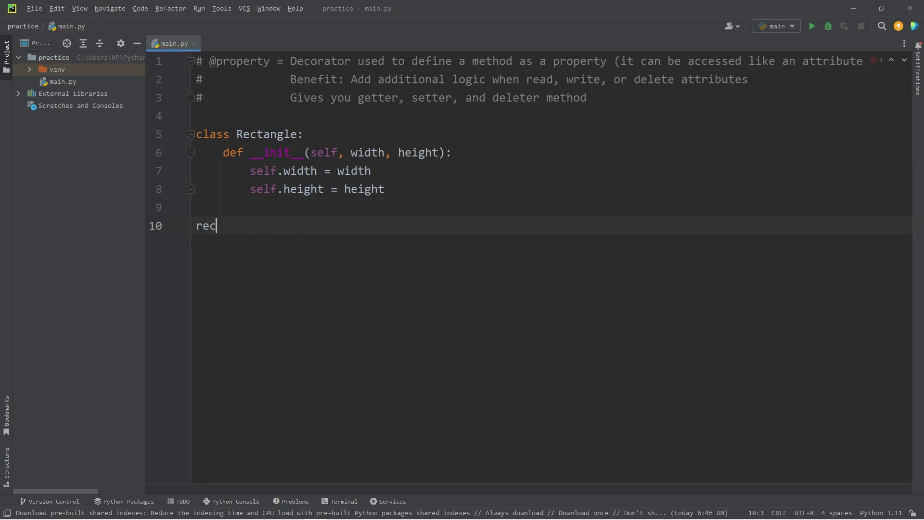
Step: Create rectangle = Rectangle(3, 4) and print rectangle.width and rectangle.height
type("tangle =")
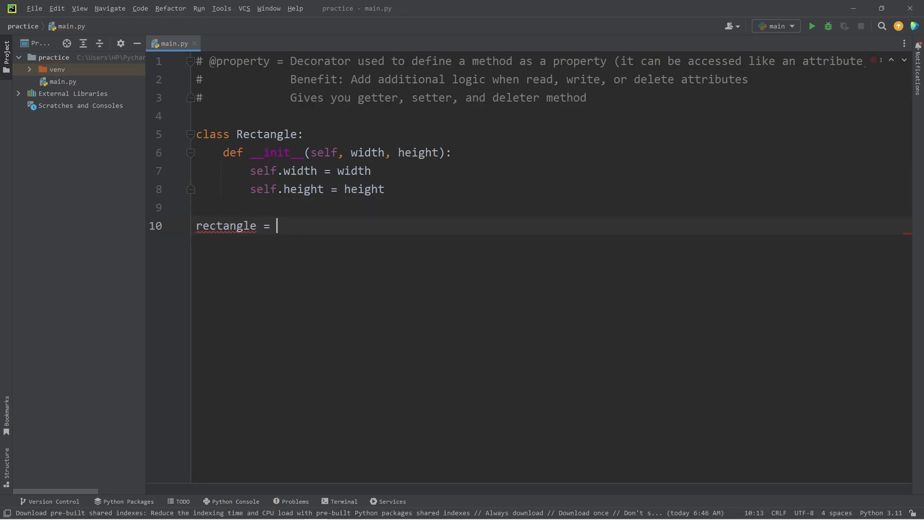
type("Rectangle(")
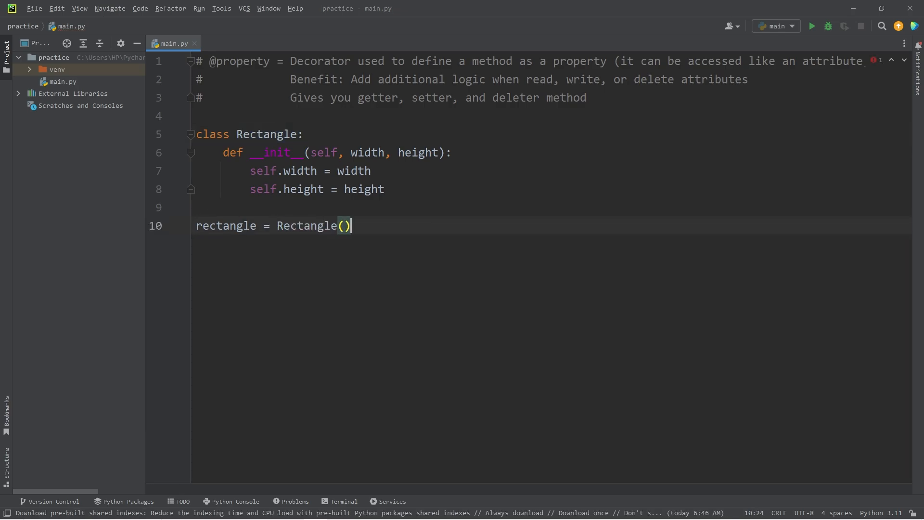
type("3, 4")
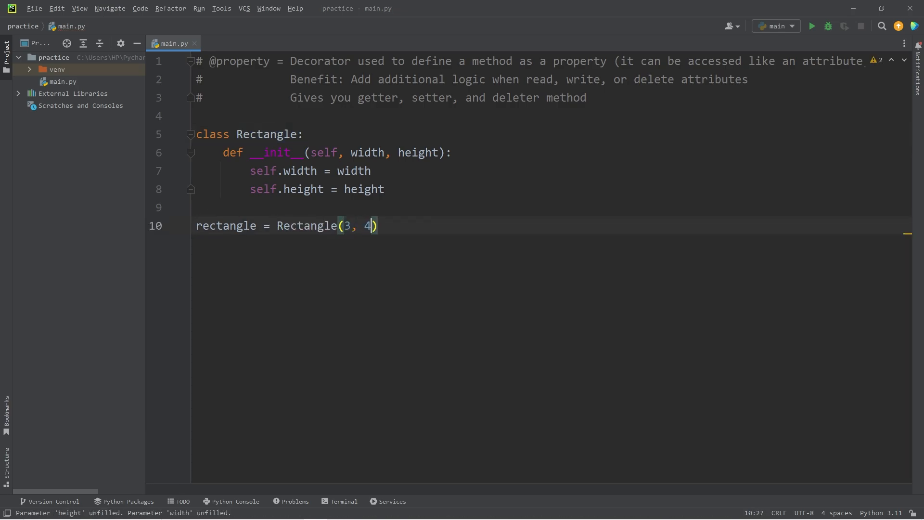
type("print(")
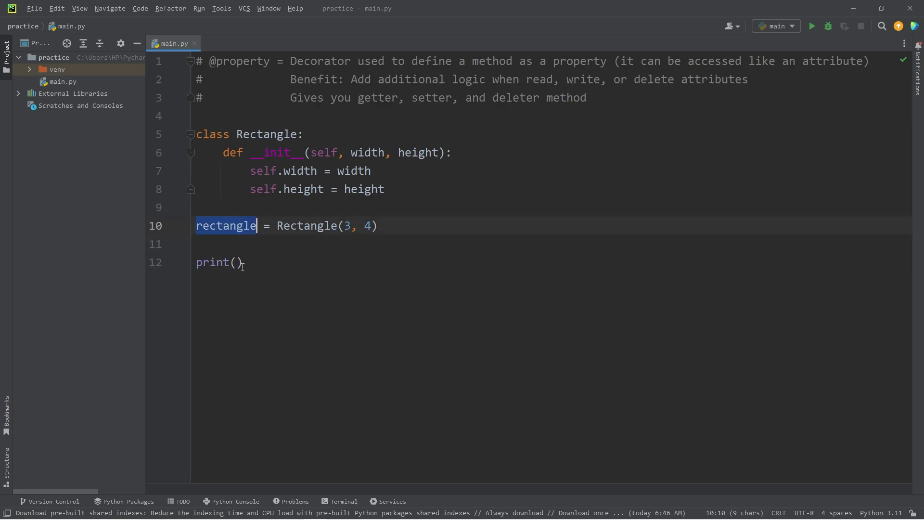
type("rectangle.width")
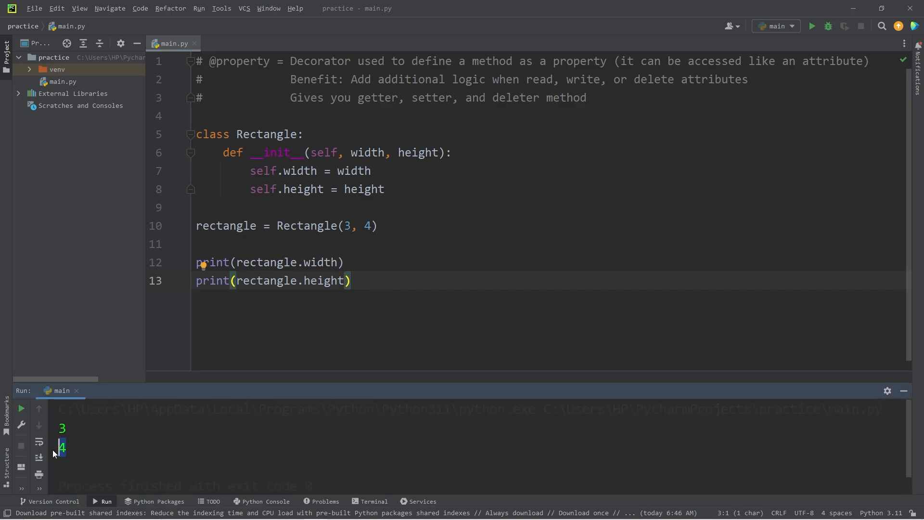
double_click(239, 62)
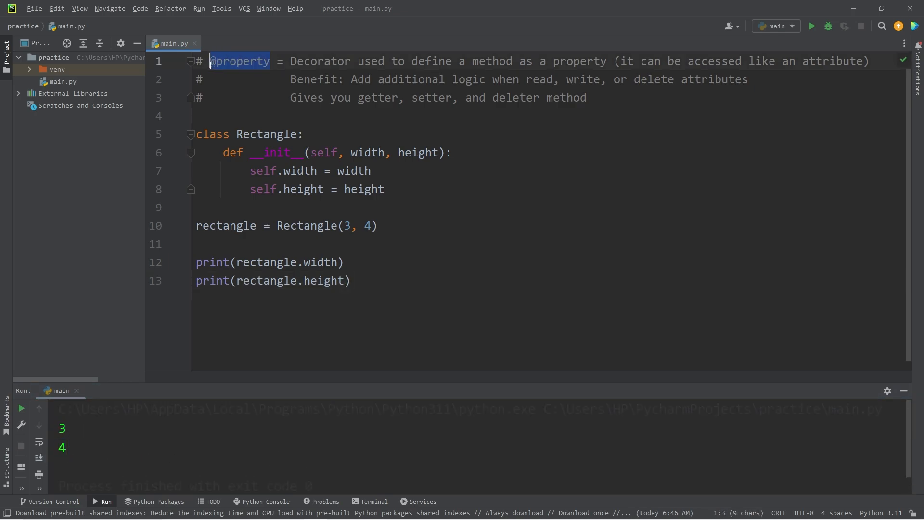
double_click(539, 79)
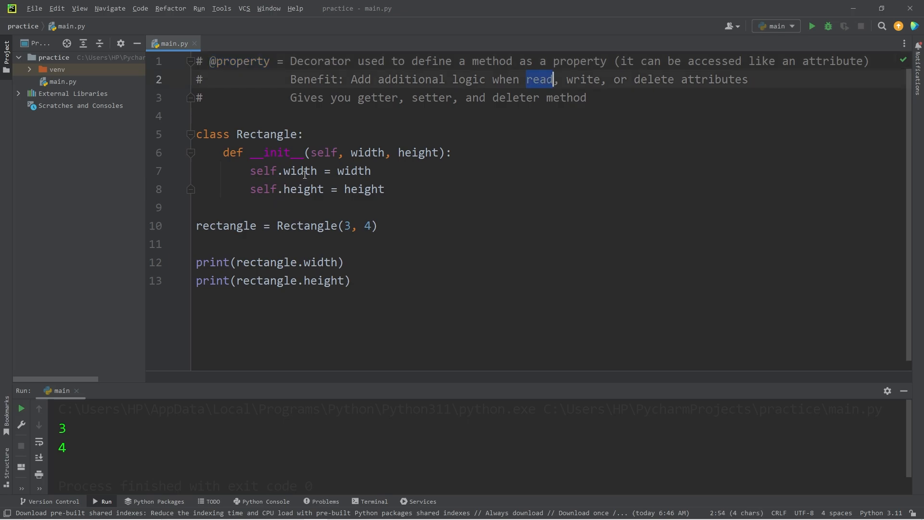
double_click(302, 189)
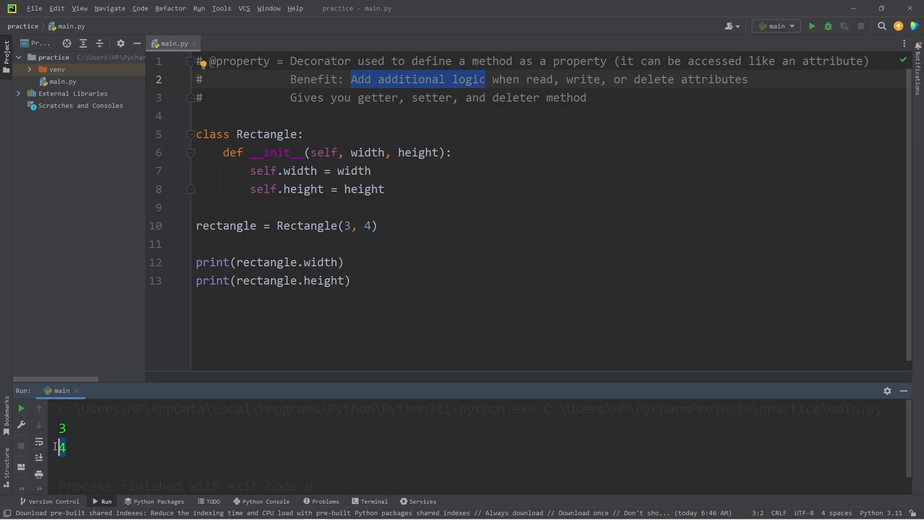
left_click(68, 431)
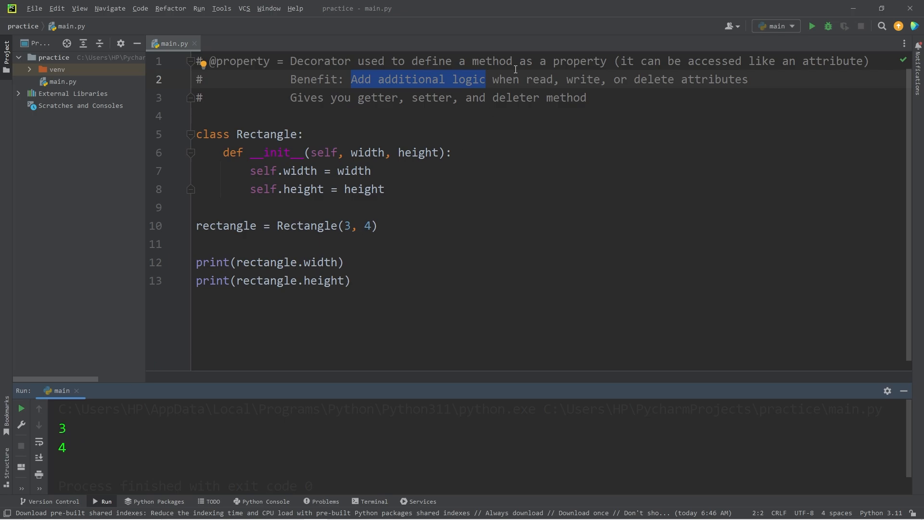
left_click(388, 189)
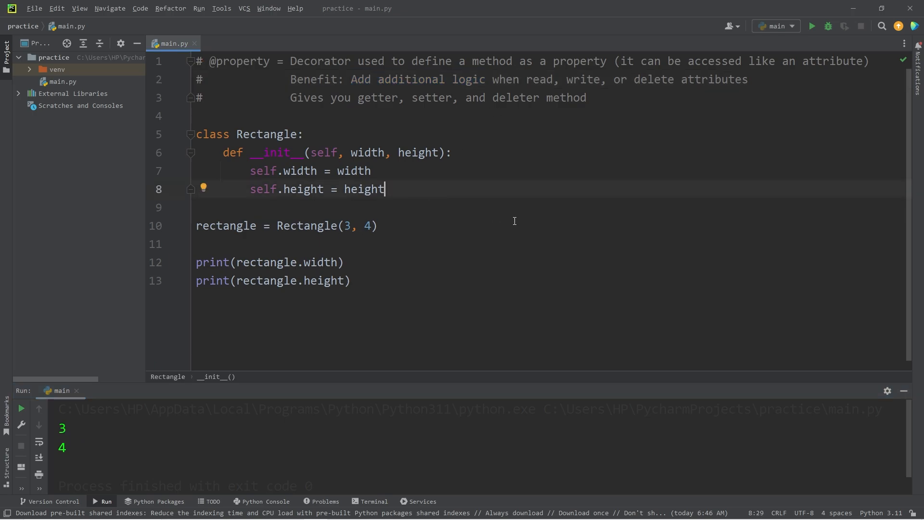
Step: Add a placeholder width(self) method with body pass below __init__
key("Enter")
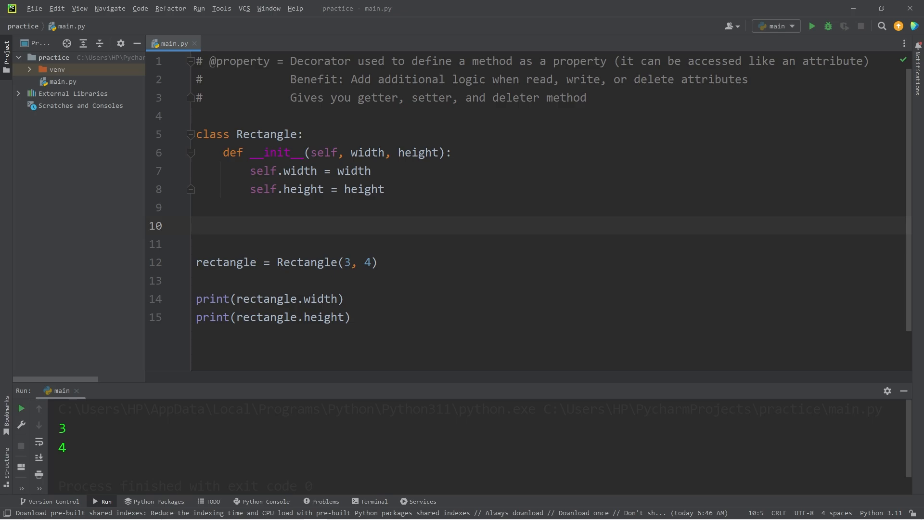
type("def w")
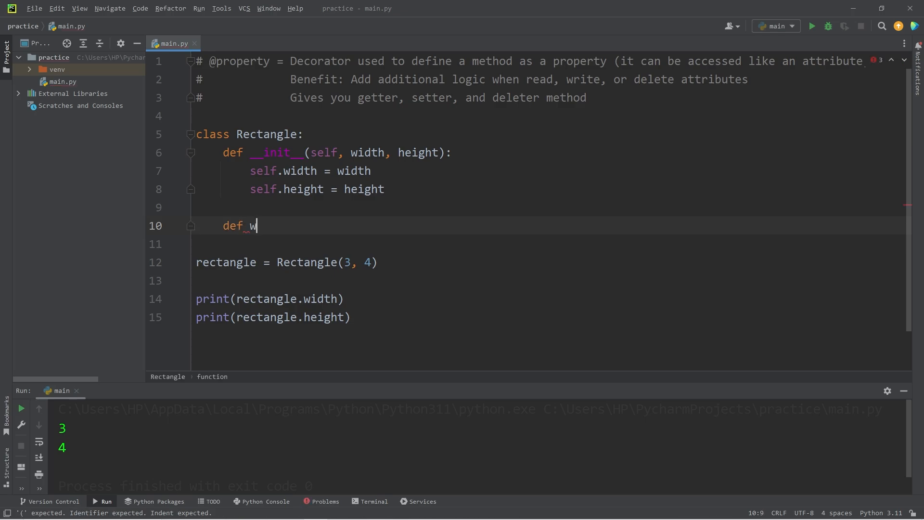
type("idth(self):")
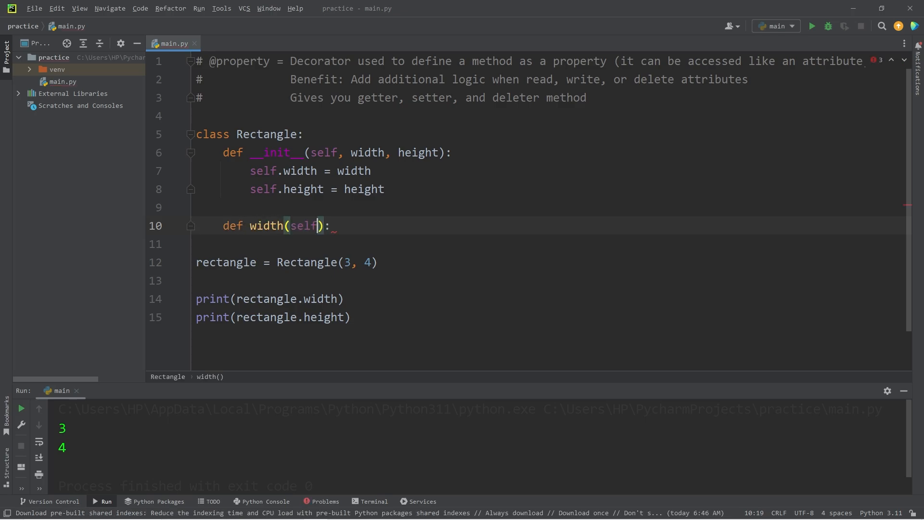
key("Enter")
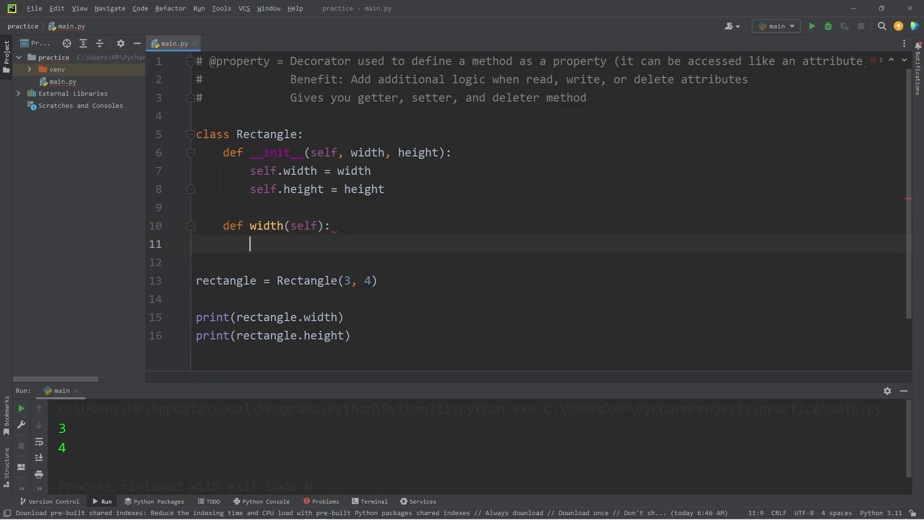
type("pass")
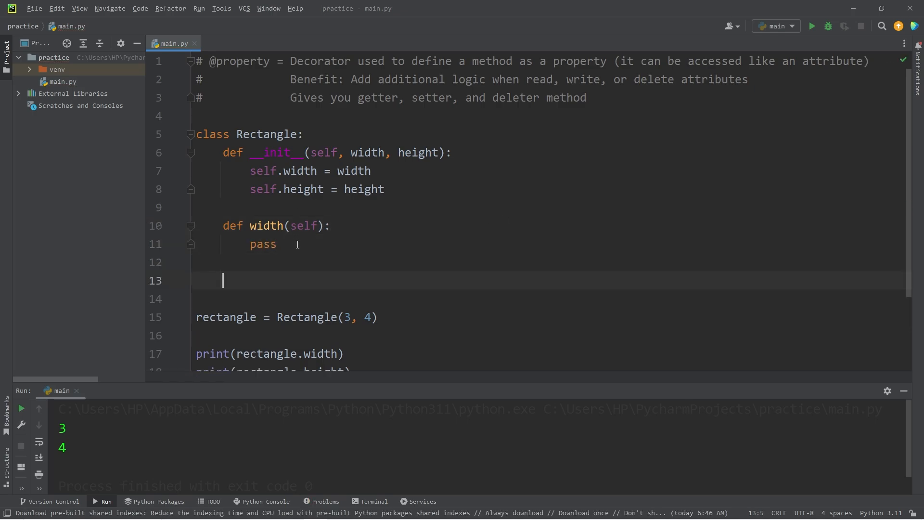
type("def width(self):")
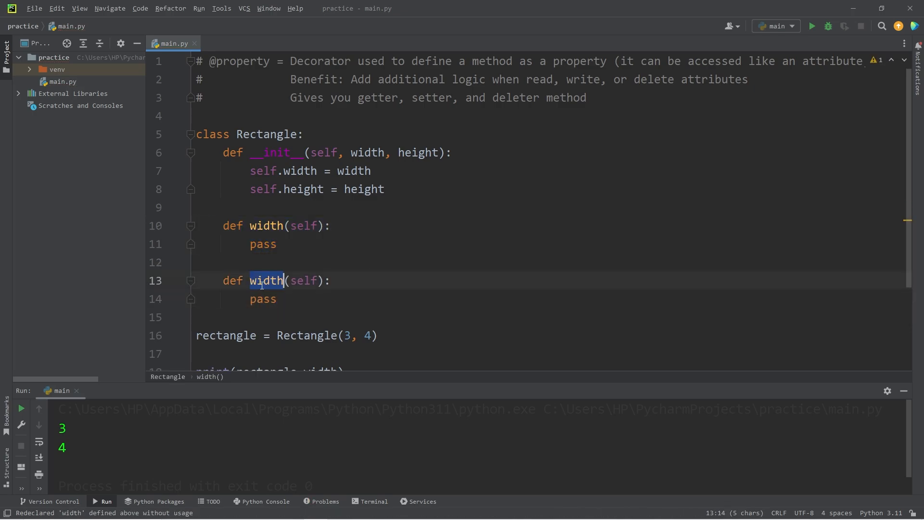
type("height")
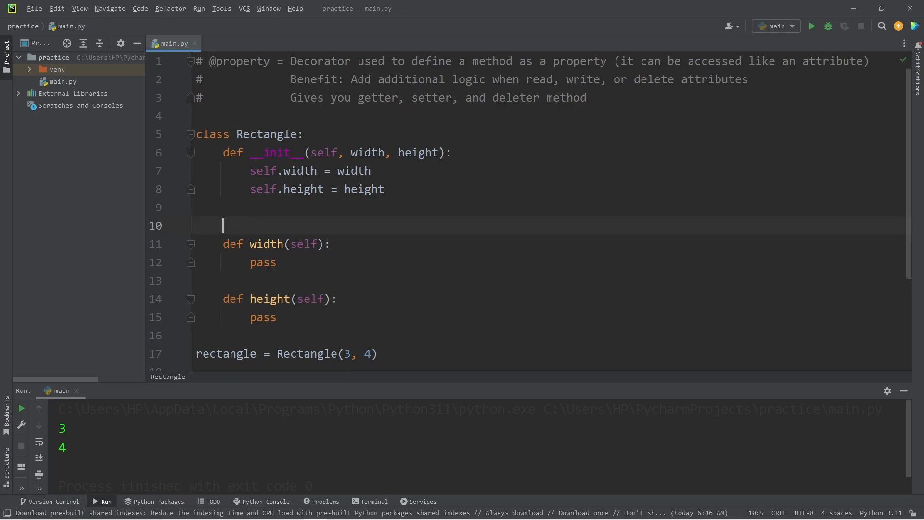
type("@property")
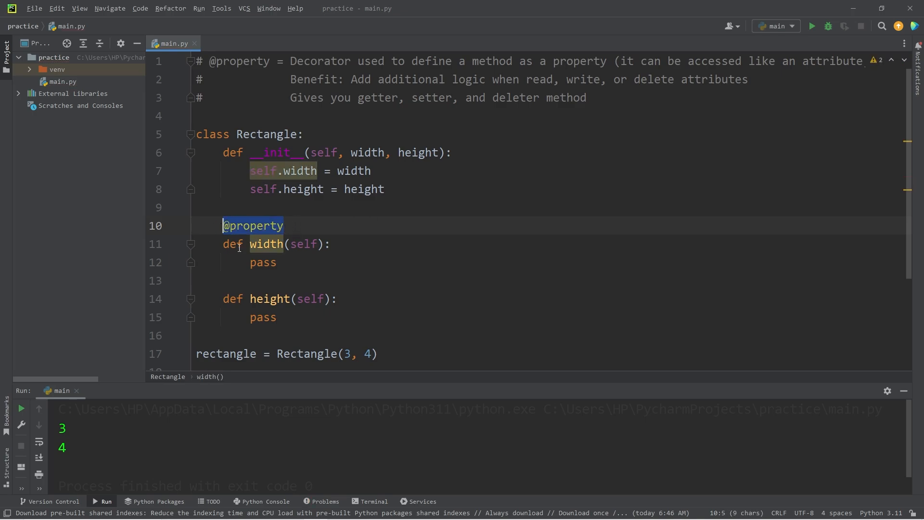
type("@property")
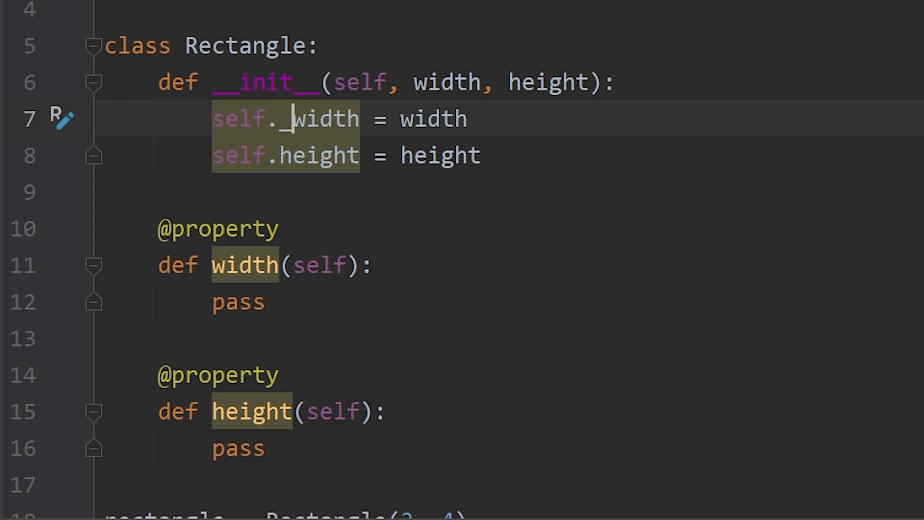
Step: Prefix the constructor attributes with underscores as _width and _height, then select width's pass
type("_")
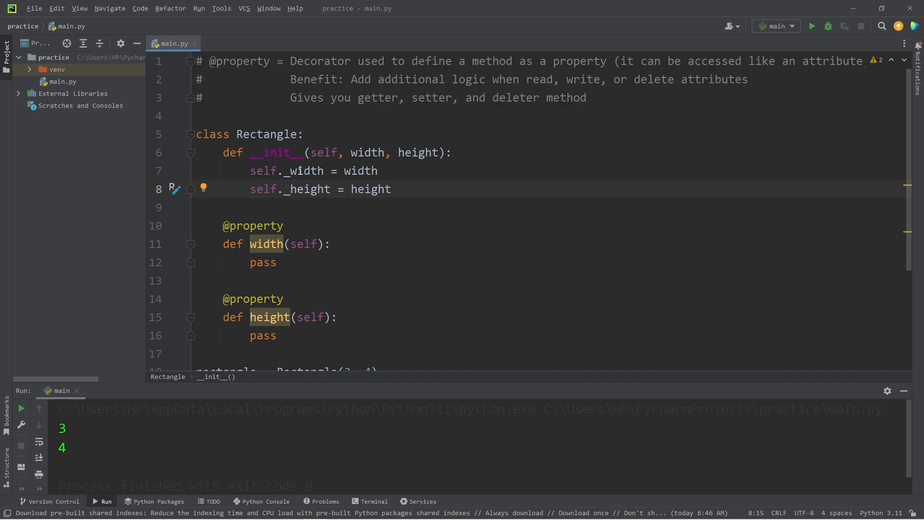
double_click(301, 172)
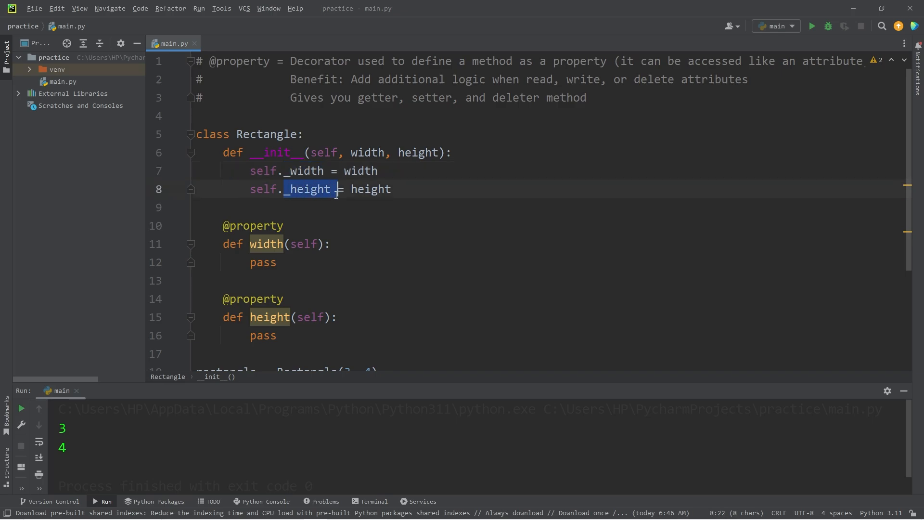
scroll("down", 3)
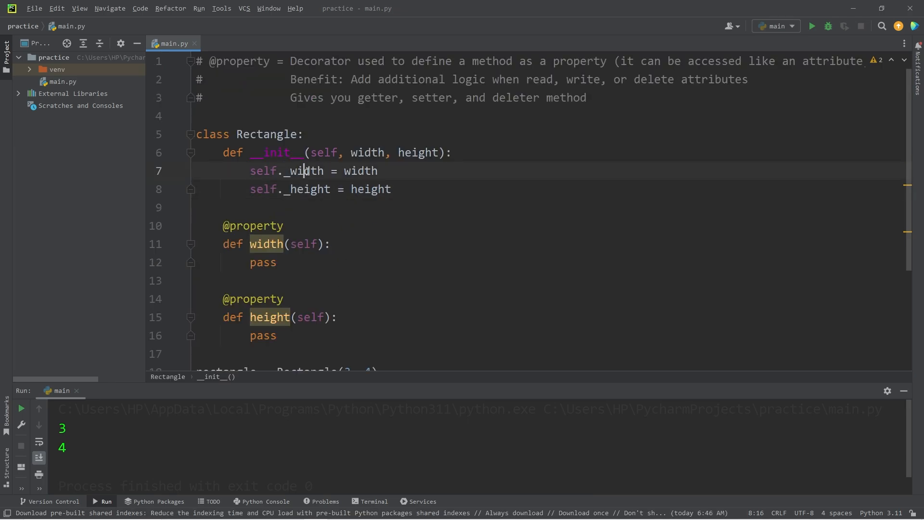
double_click(302, 189)
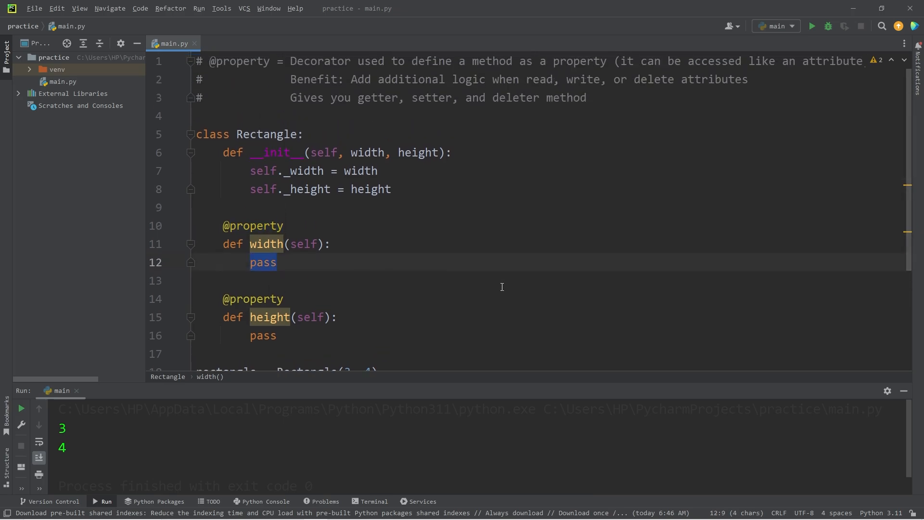
Step: Make the width getter return f"{self._width:.1f}cm"
type("return")
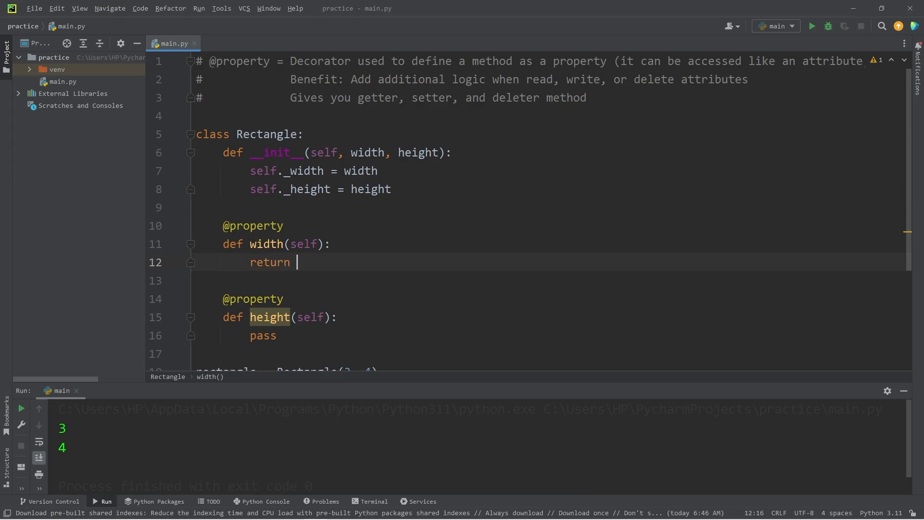
type("f\"{s}\"")
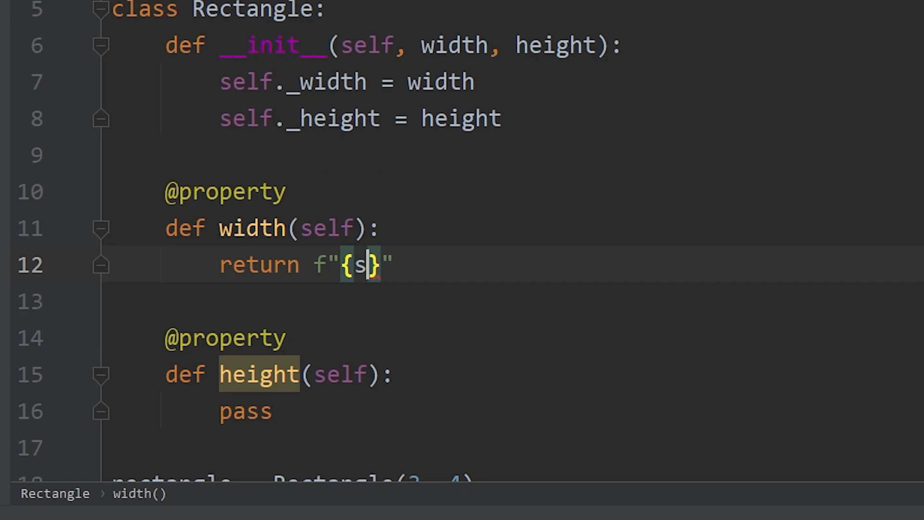
type("elf._width")
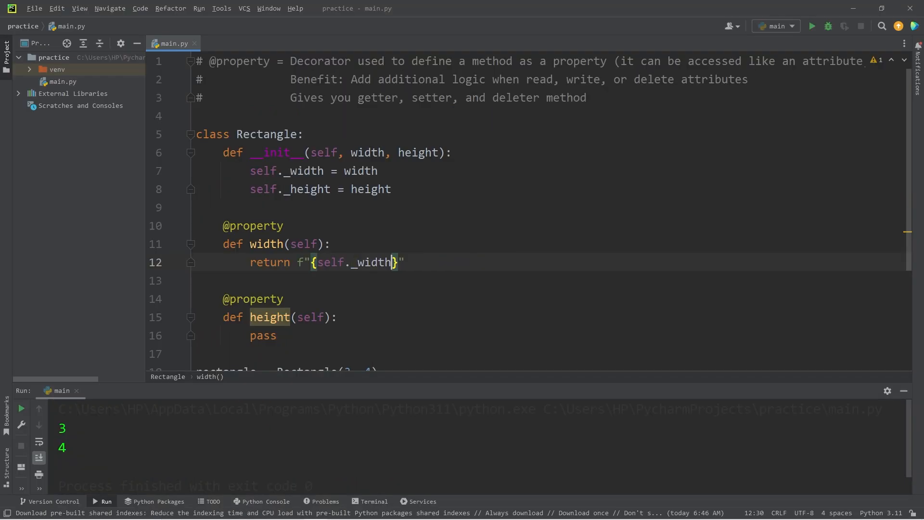
type(":")
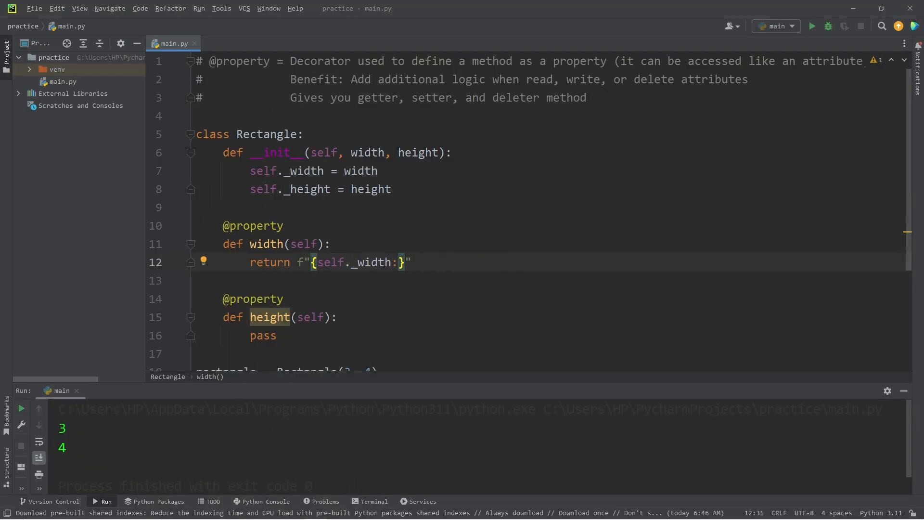
type(":.1f")
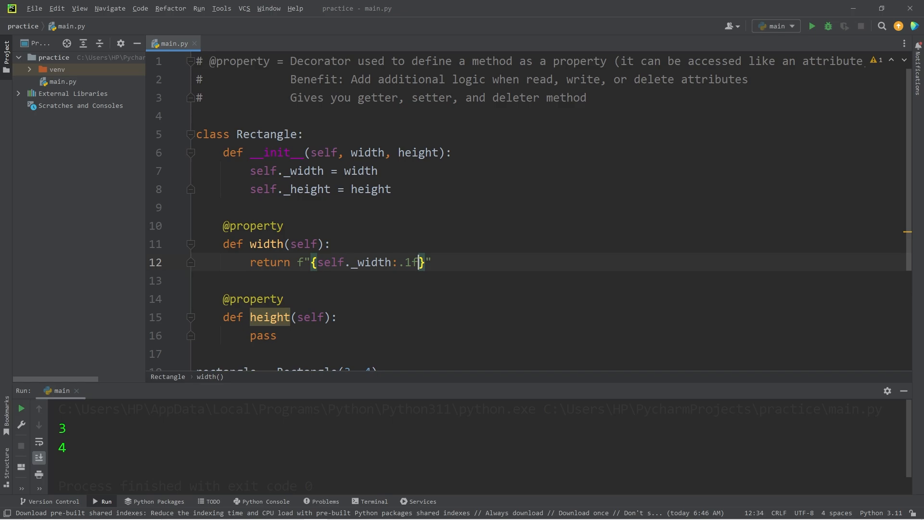
type("cm")
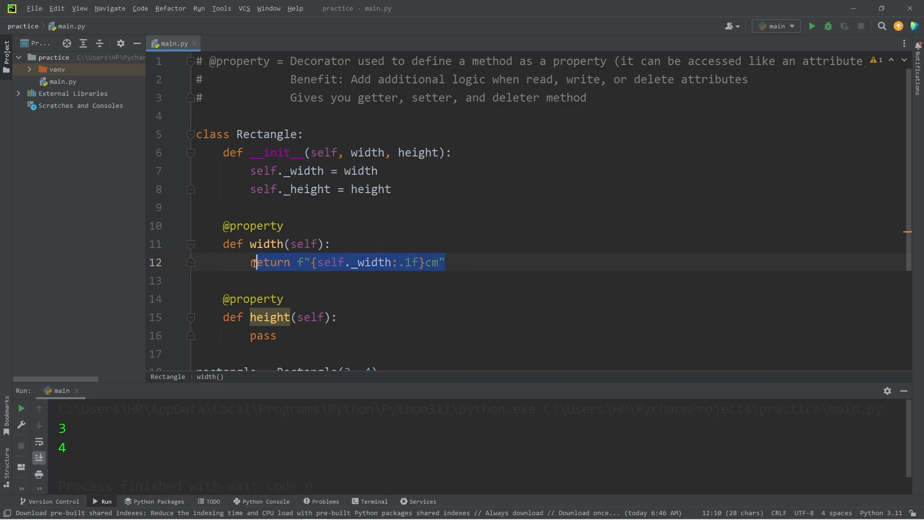
Step: Make the height getter return f"{self._height:.1f}cm"
left_click(262, 335)
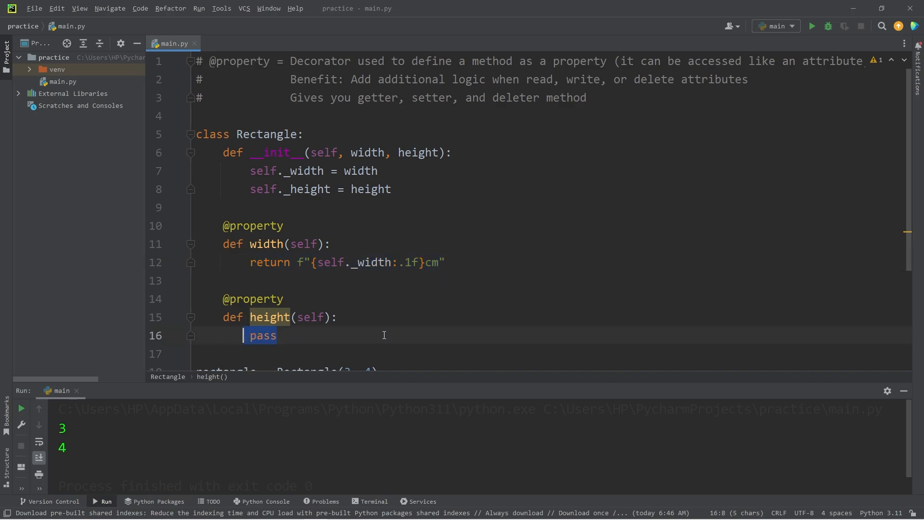
type("return f\"{self._width:.1f}cm\"")
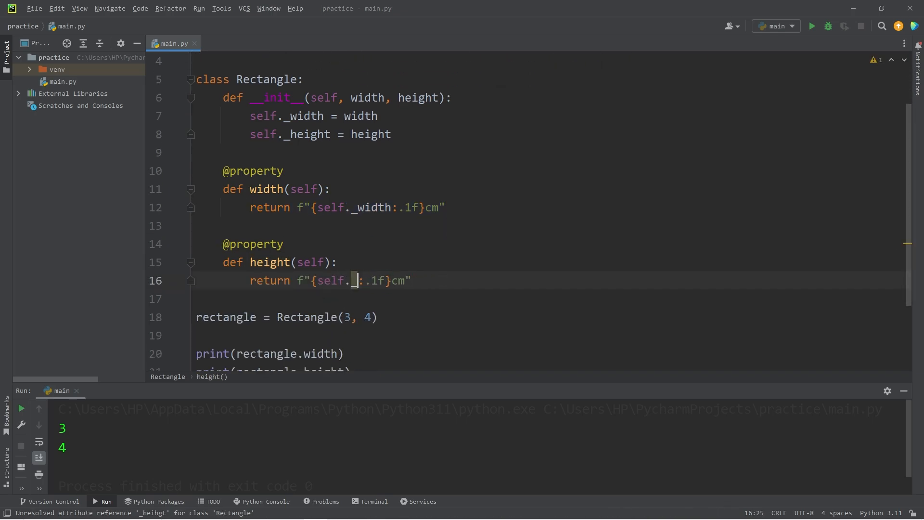
type("height")
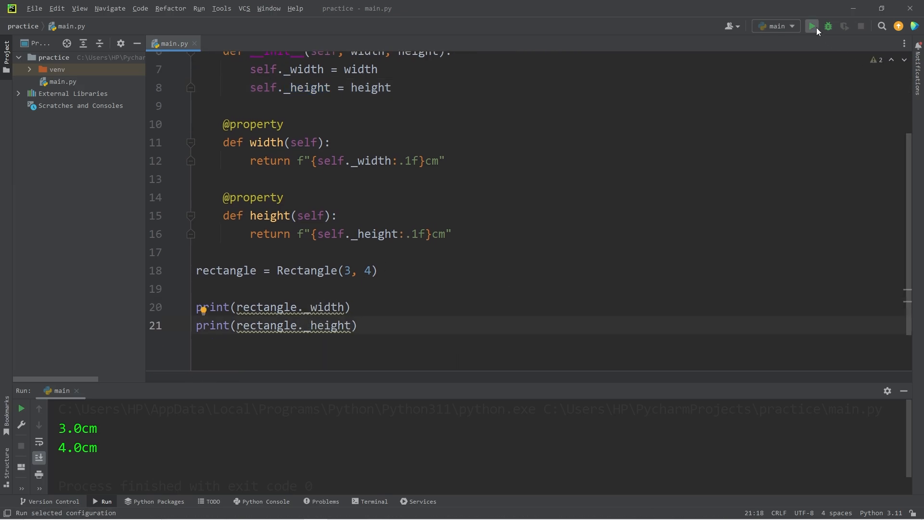
Step: Run the script to confirm it prints 3.0cm and 4.0cm, then review the comment lines
left_click(812, 26)
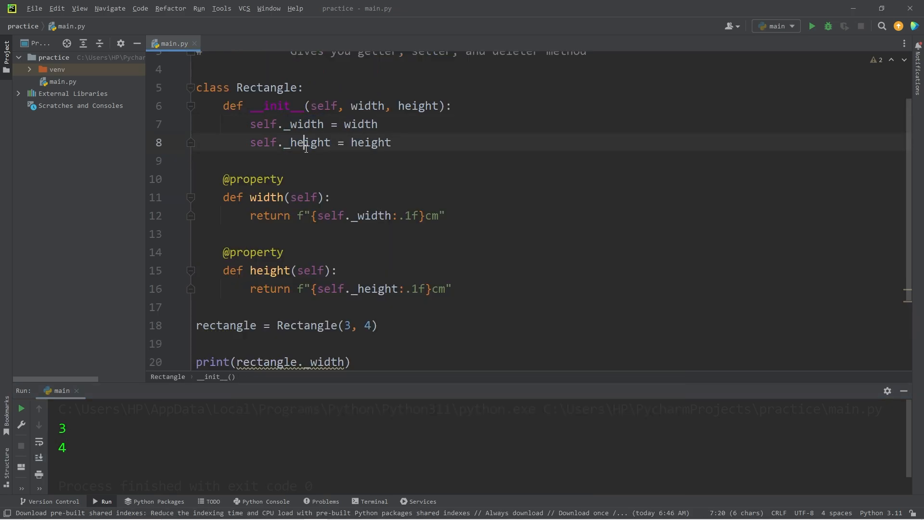
double_click(306, 143)
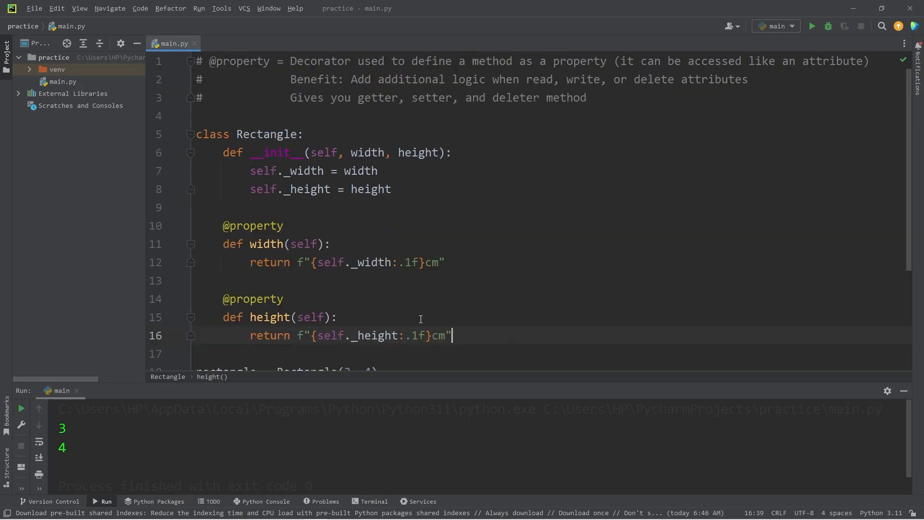
double_click(541, 79)
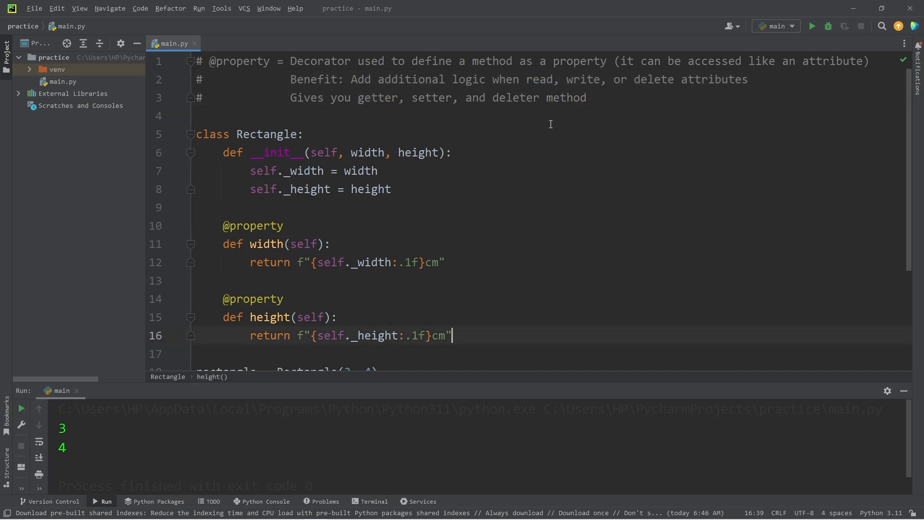
double_click(584, 79)
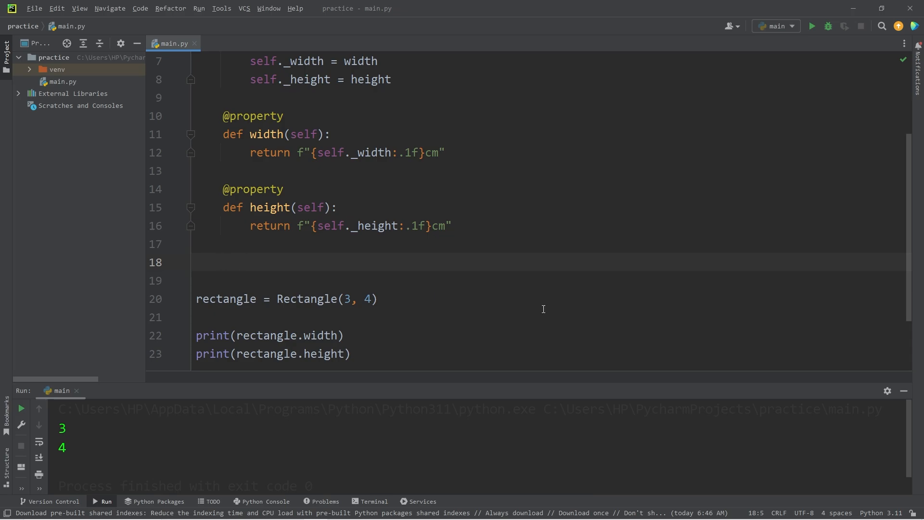
type("@w")
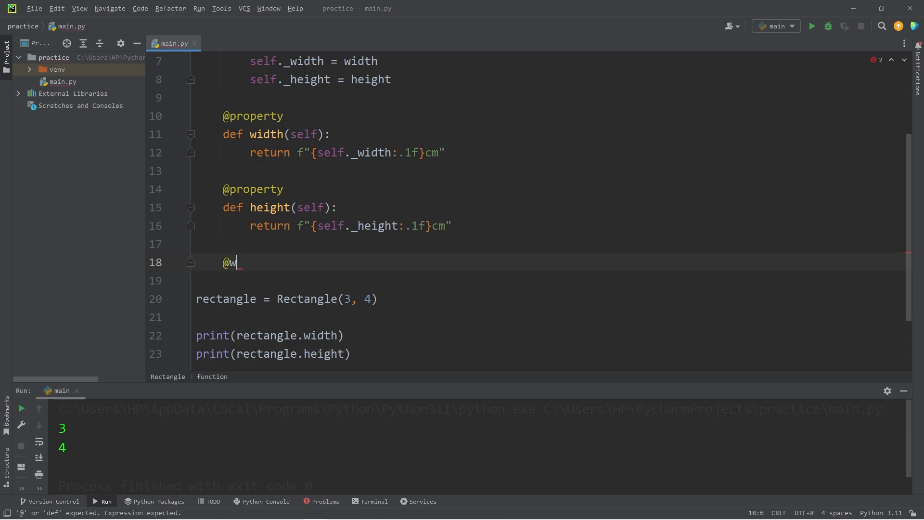
type("idth.setter")
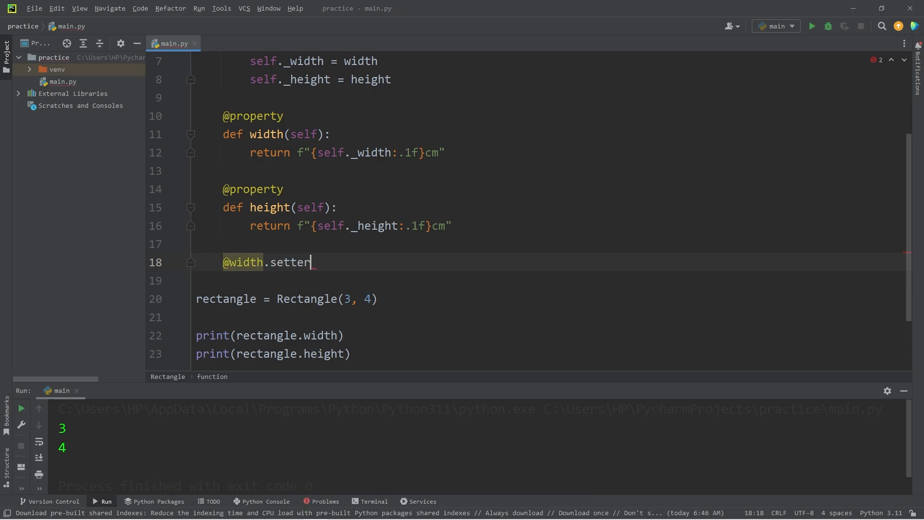
key("Enter")
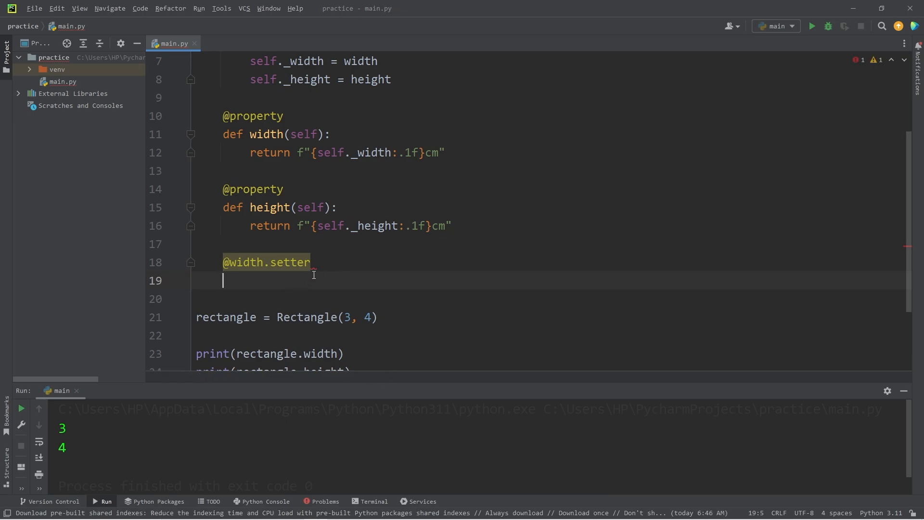
type("def width")
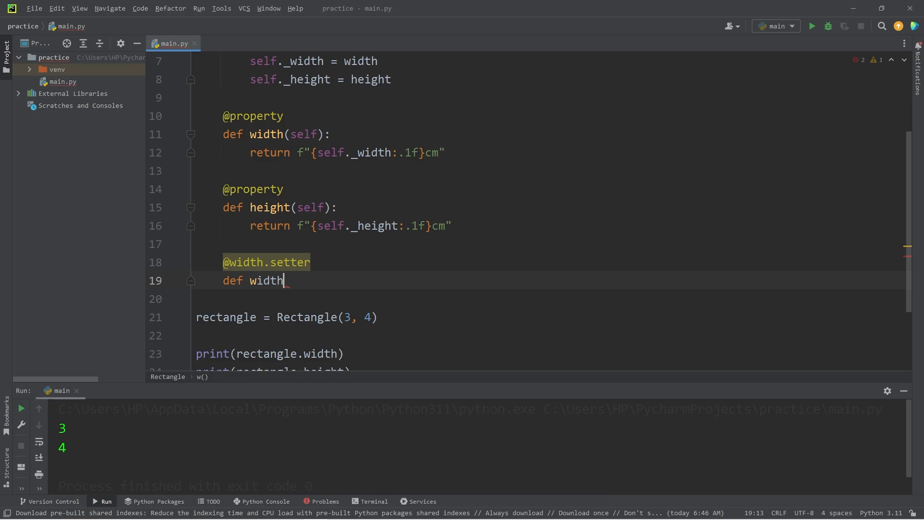
type("(self,):")
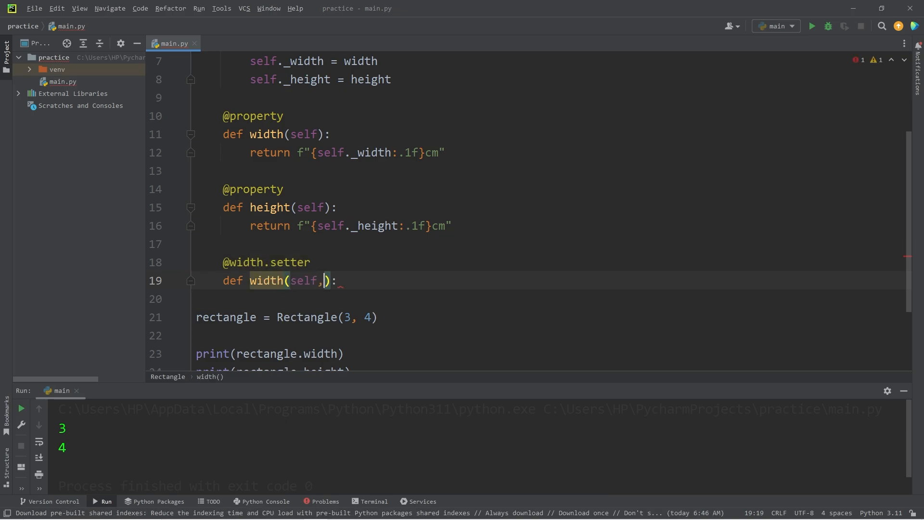
type("new_wi")
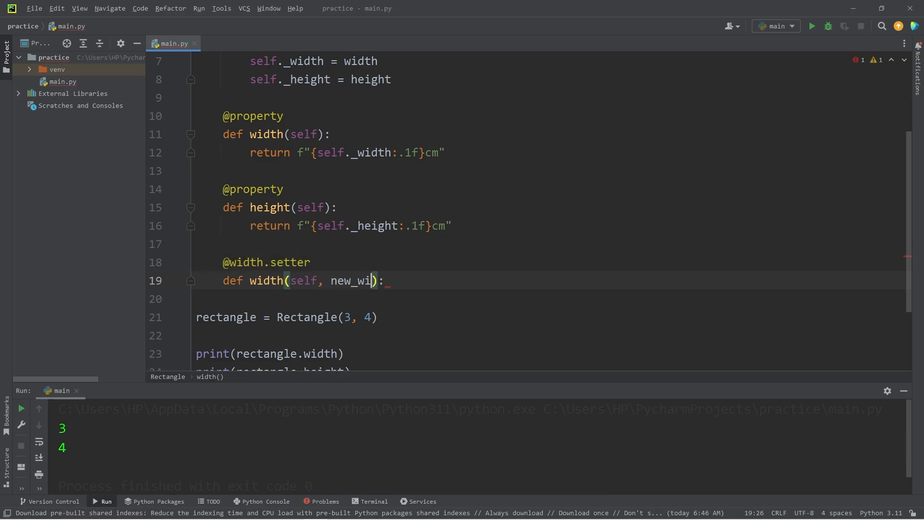
type("dth")
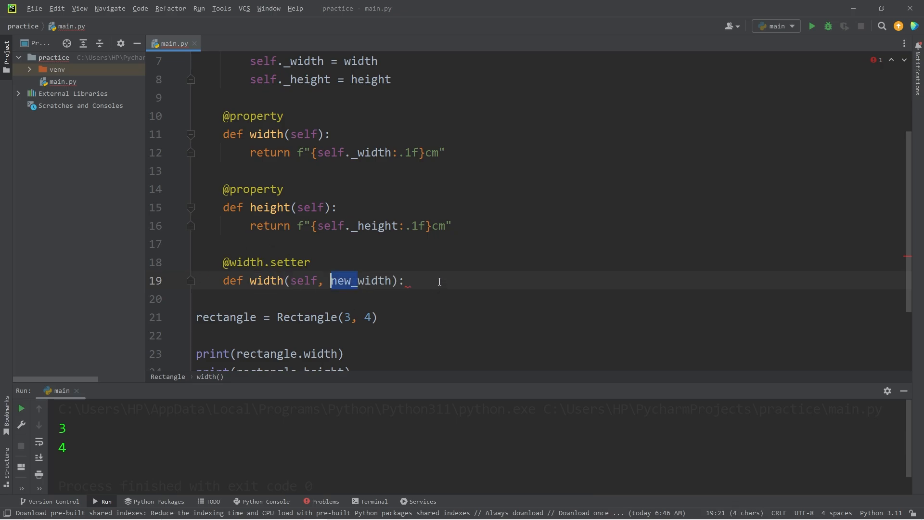
key("Enter")
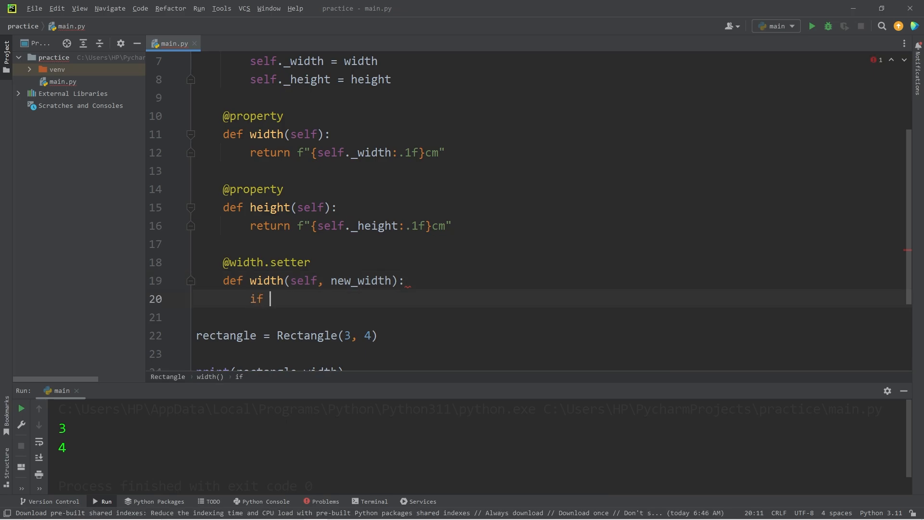
Step: Store new_width in self._width if above zero, else print that width must be greater than zero
type("new_width")
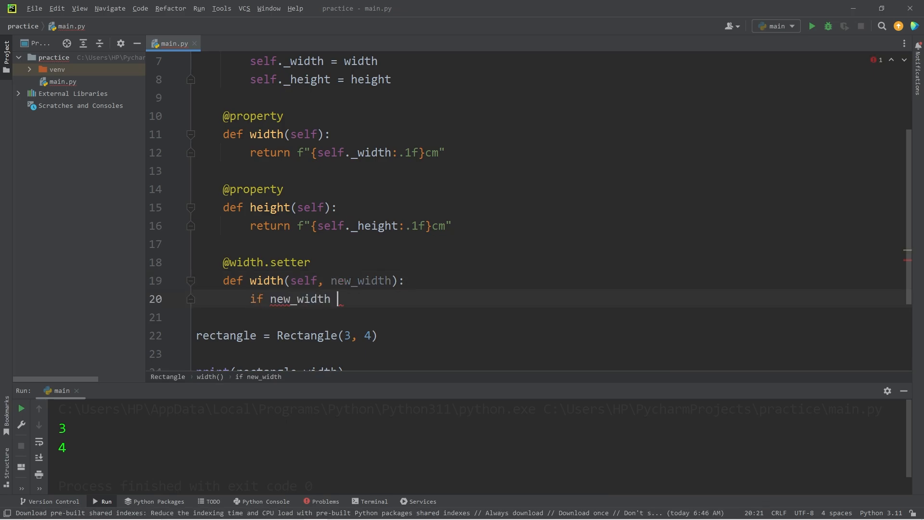
type("> 0:")
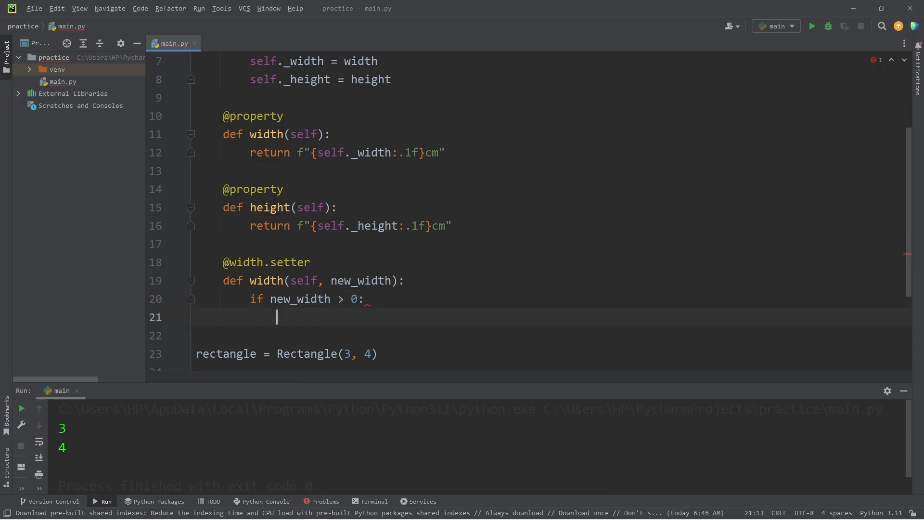
type("self._w")
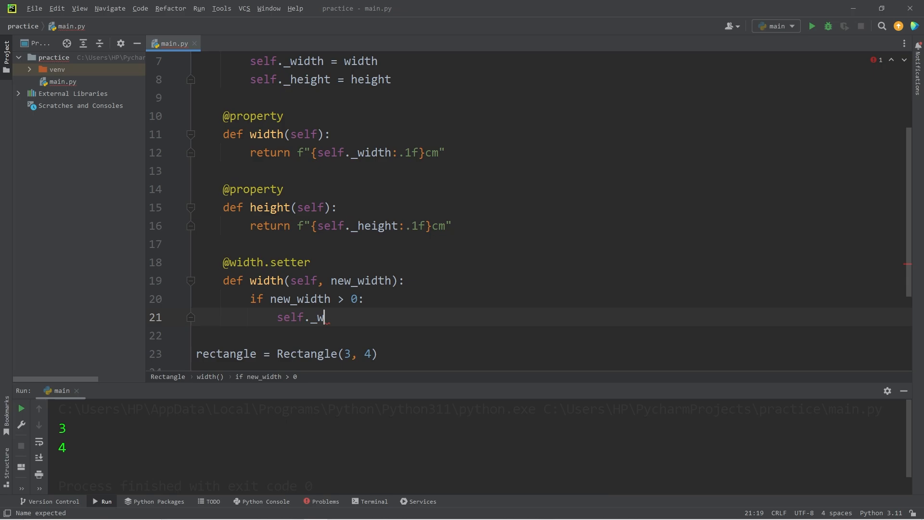
type("idth =")
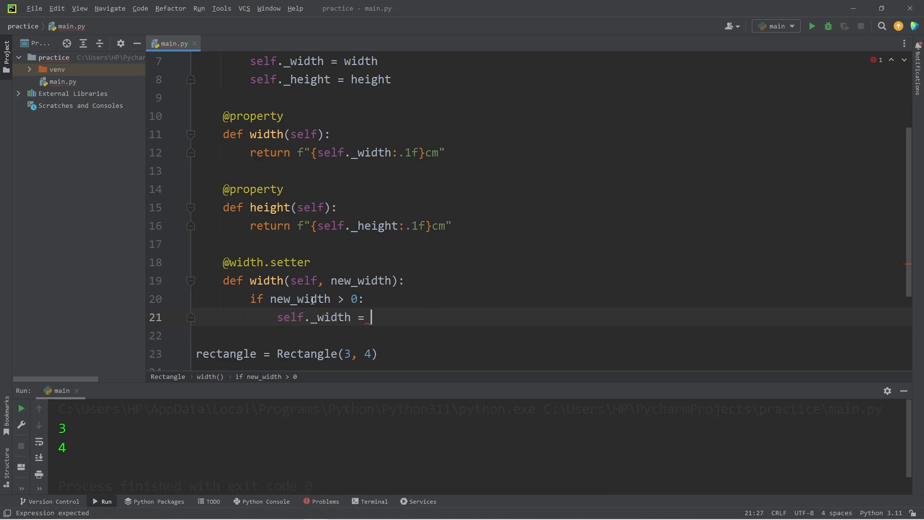
type("new_width")
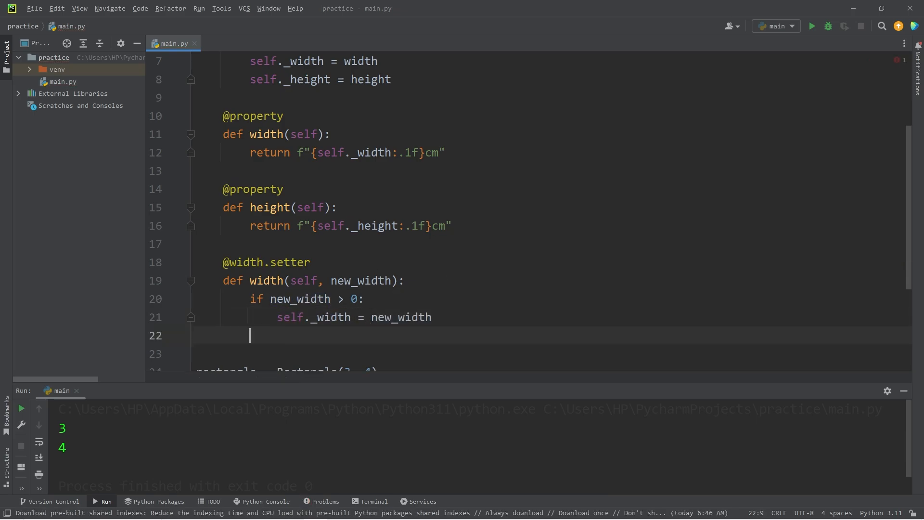
type("else:")
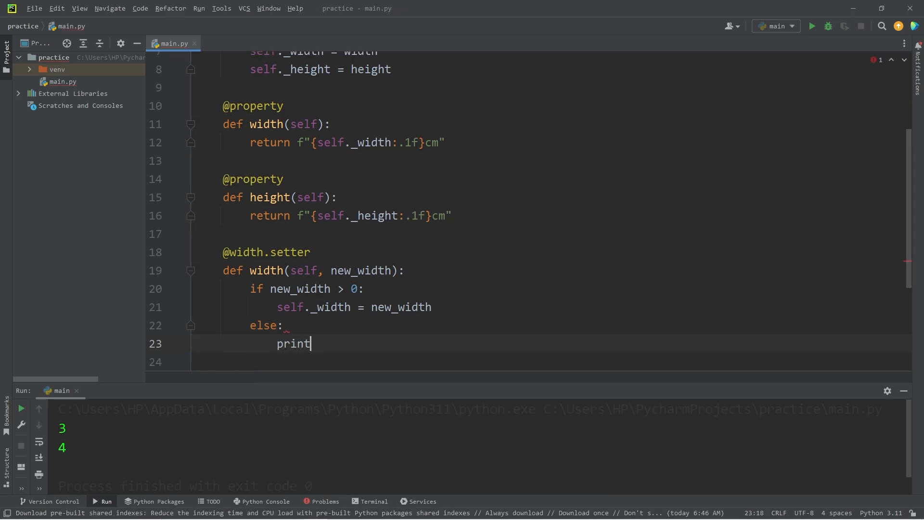
type("(\"Width must be g")
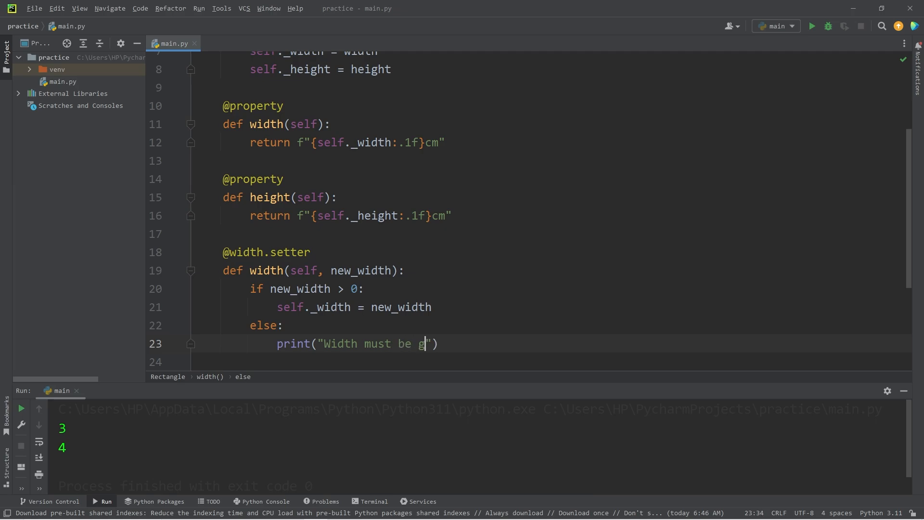
type("reater than zero")
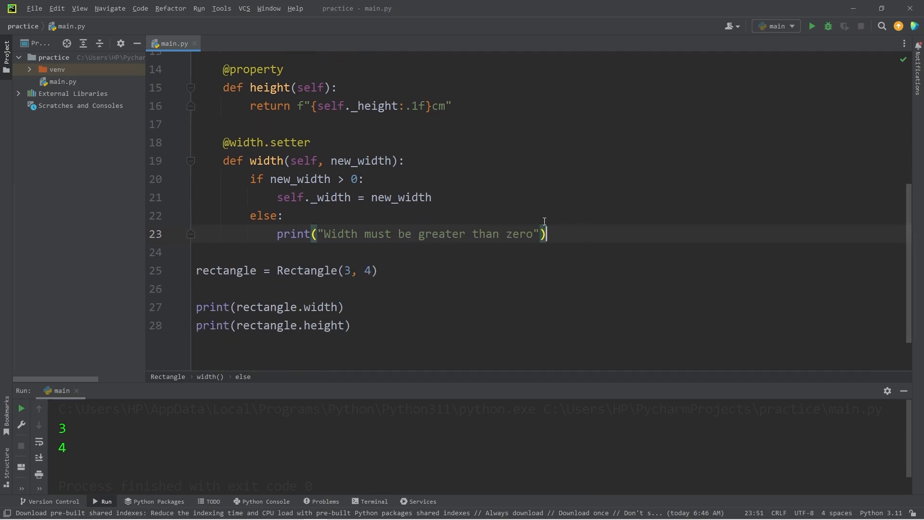
Step: Duplicate the setter and rename it to a height setter using new_height, _height and a Height message
key("enter")
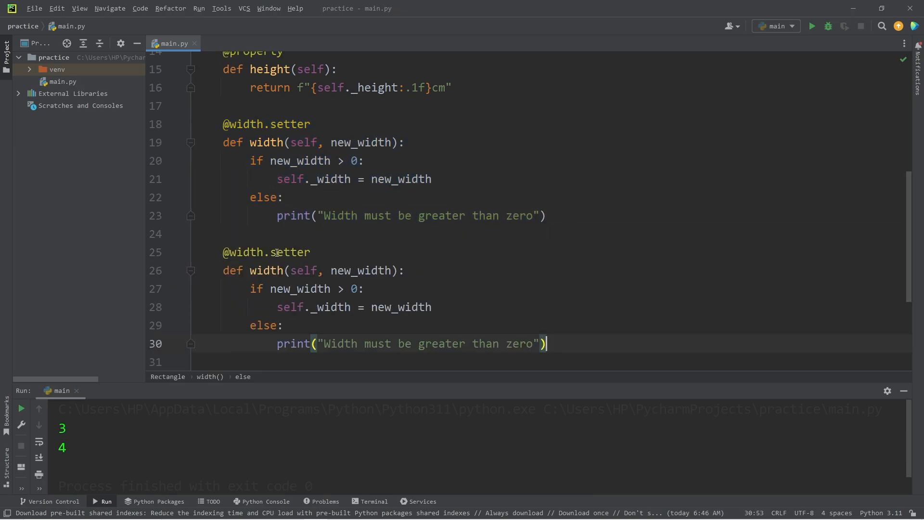
type("height")
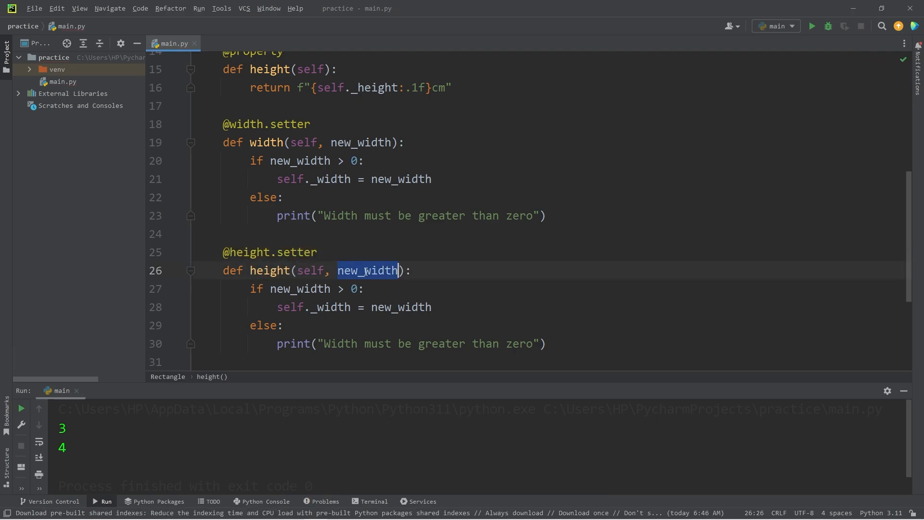
type("new_heig")
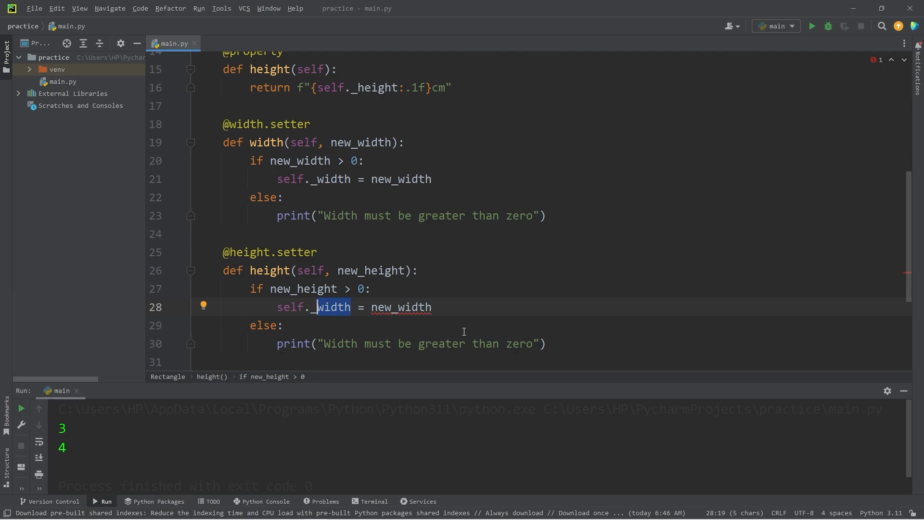
type("height")
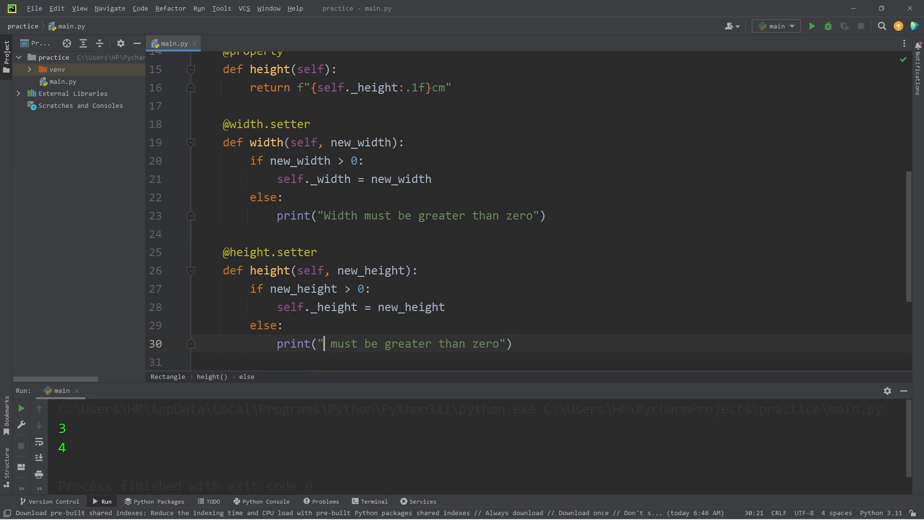
type("Height")
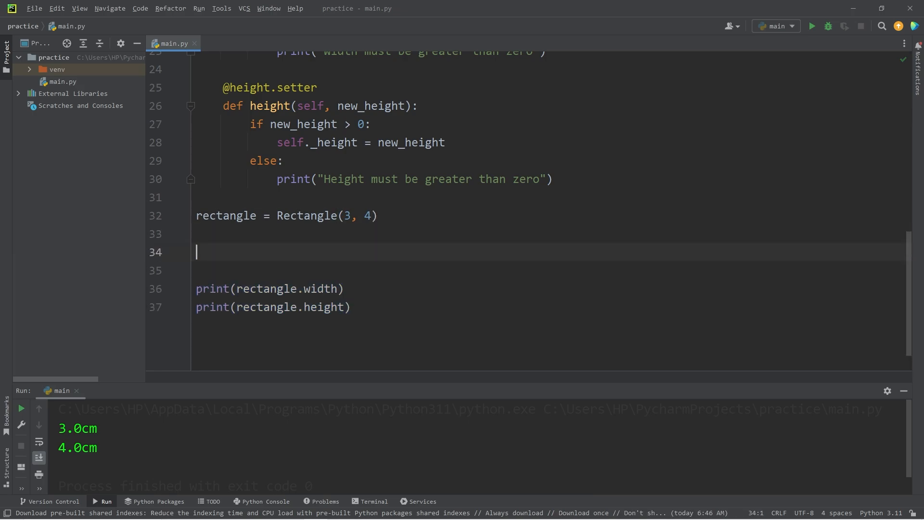
Step: Assign rectangle.width a test value and run the script to check the setter output
type("rectangle.")
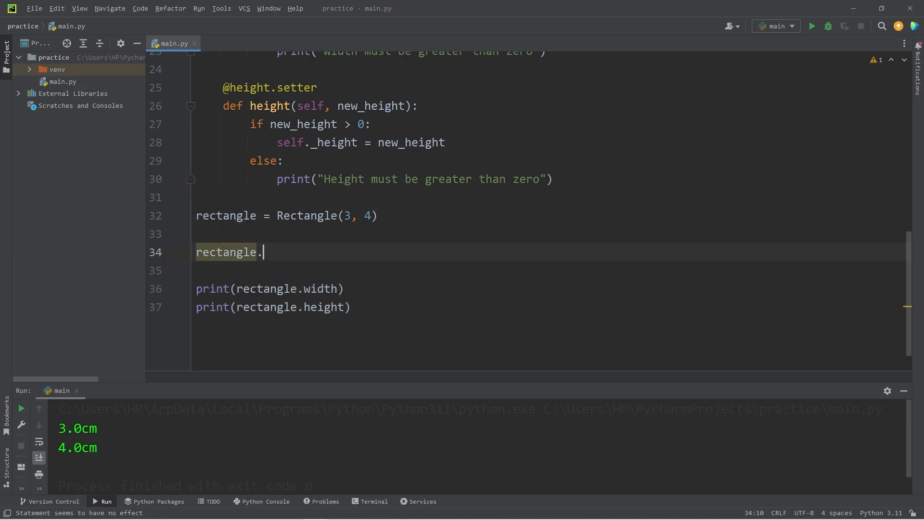
type("width =")
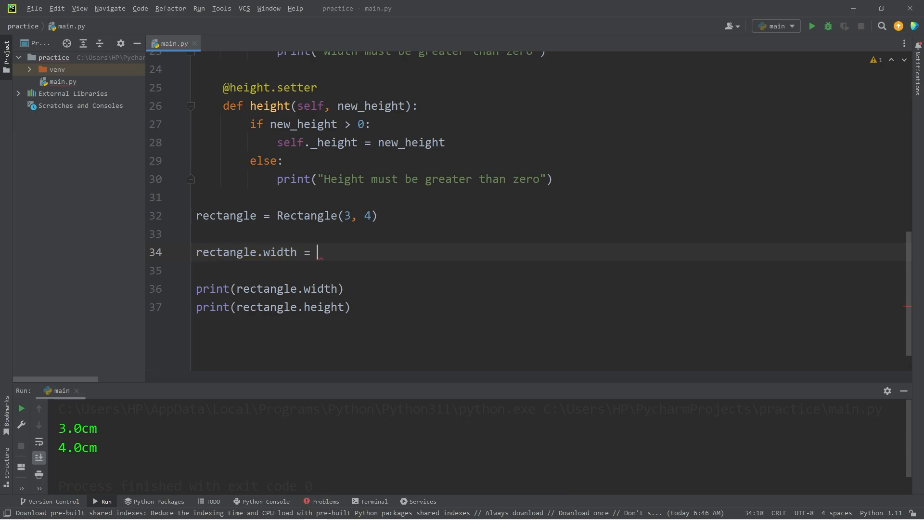
type("0")
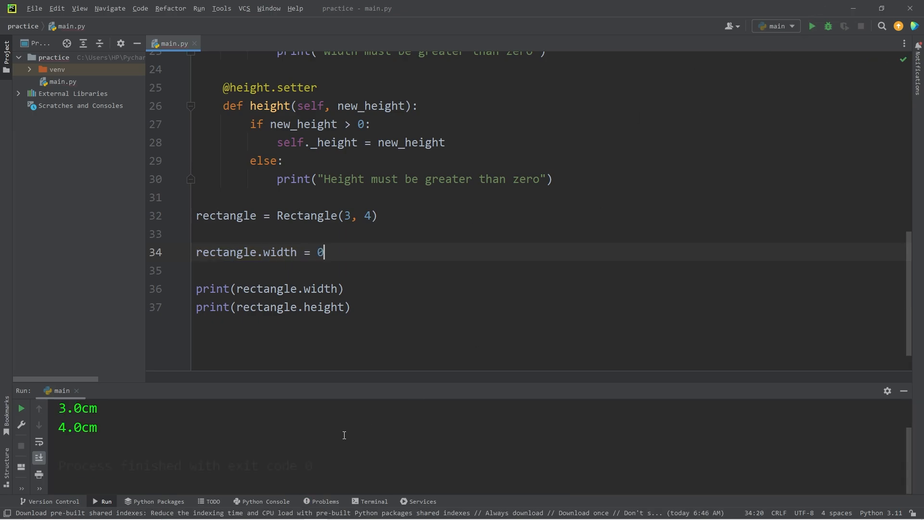
left_click(813, 26)
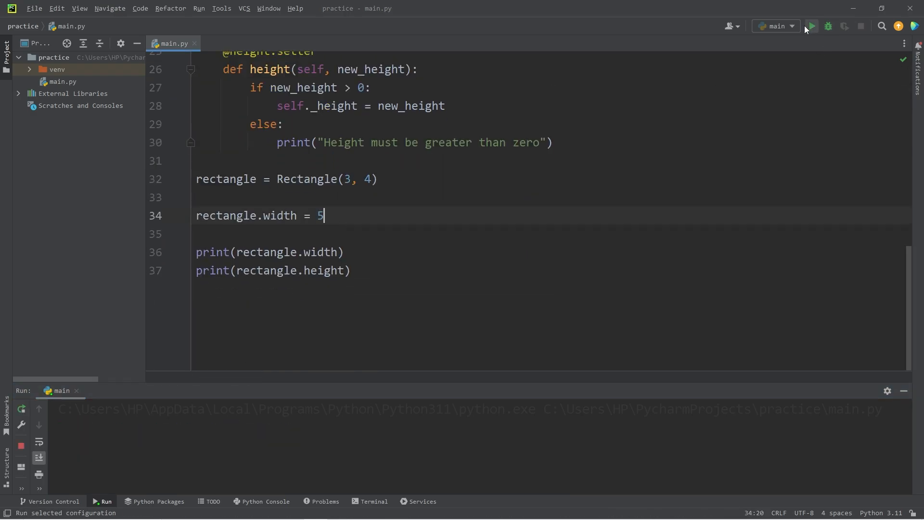
left_click(811, 26)
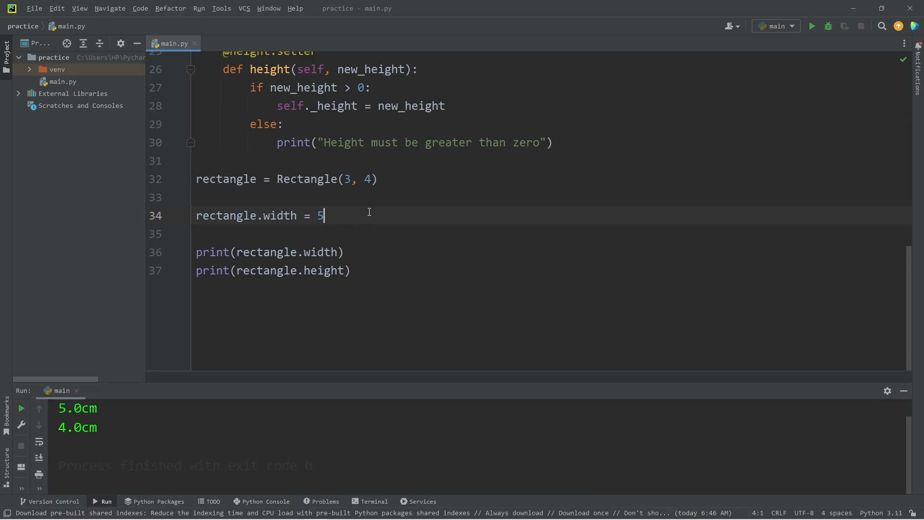
Step: Add a rectangle.height test assignment below and run the script again
key("Enter")
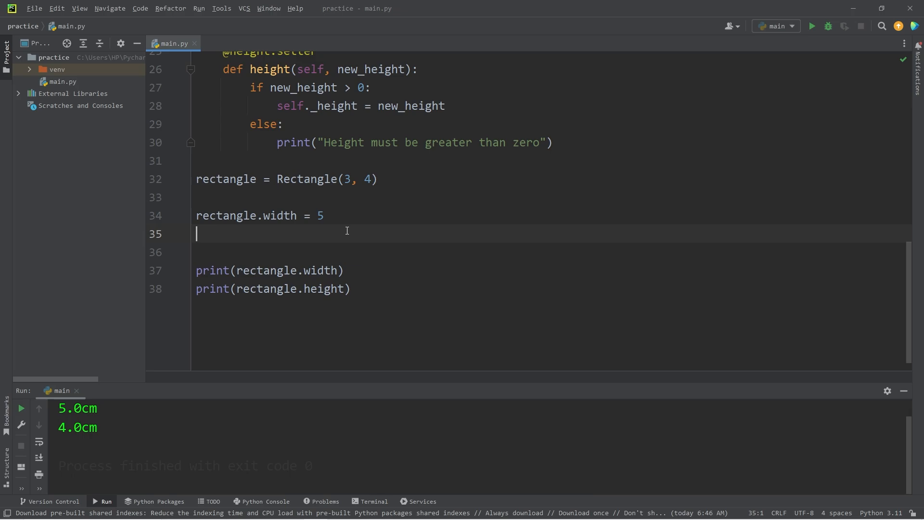
type("rectangle.heih")
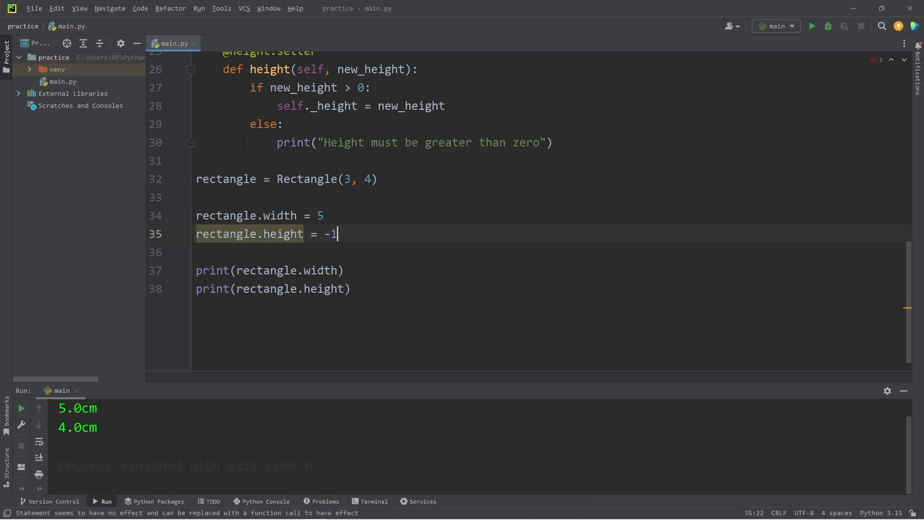
left_click(813, 26)
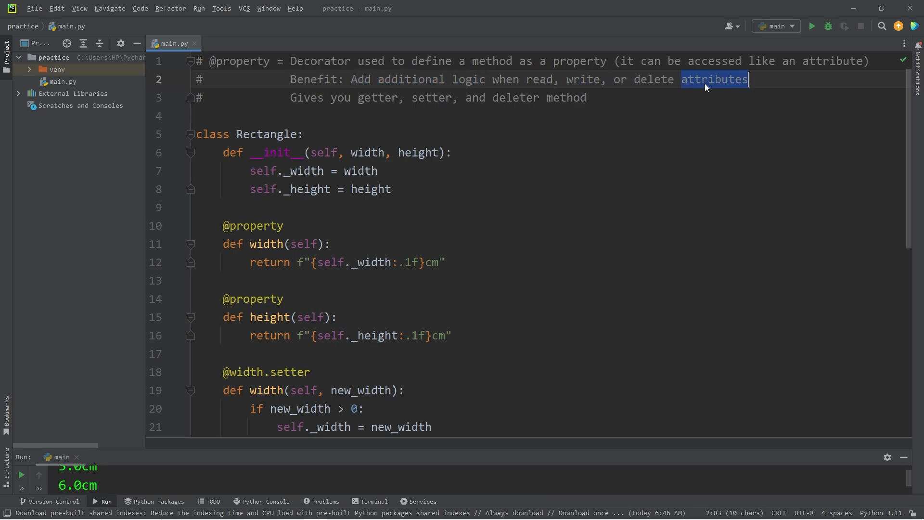
double_click(431, 97)
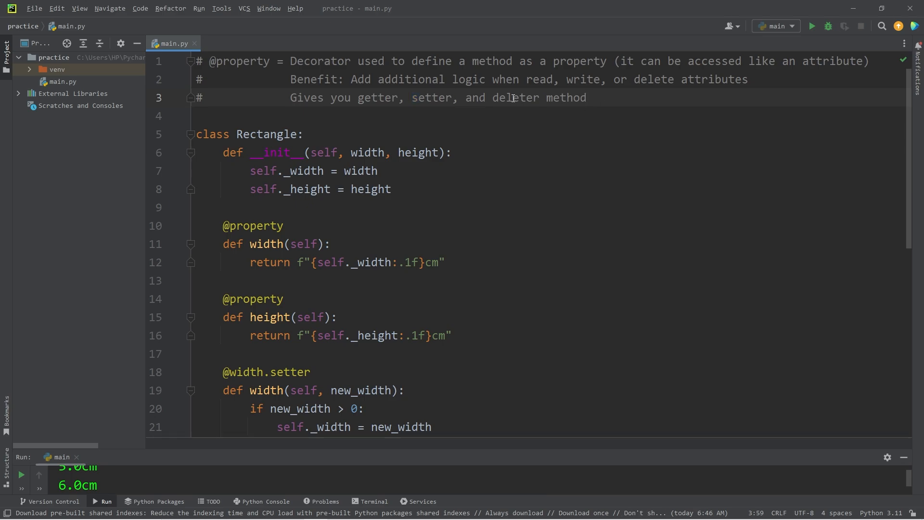
scroll("down", 3)
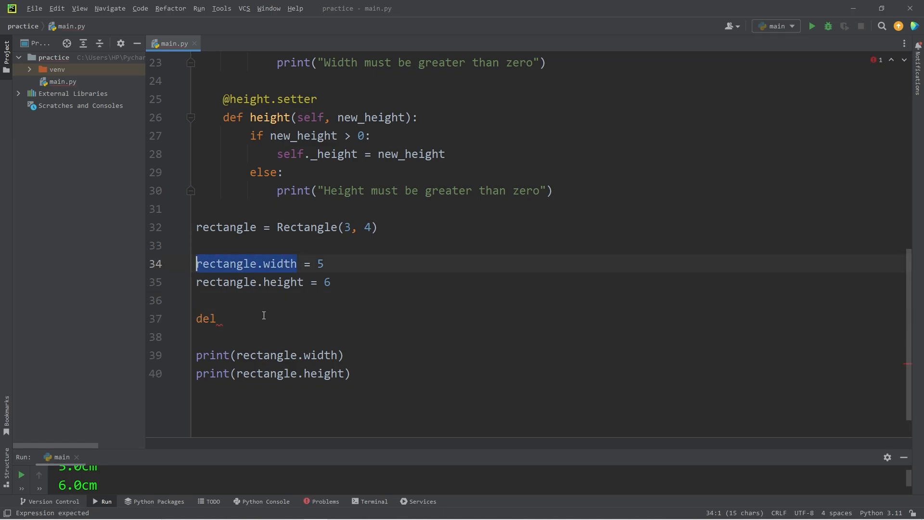
Step: Add del rectangle.width and del rectangle.height after the test assignments
type("rectangle.width")
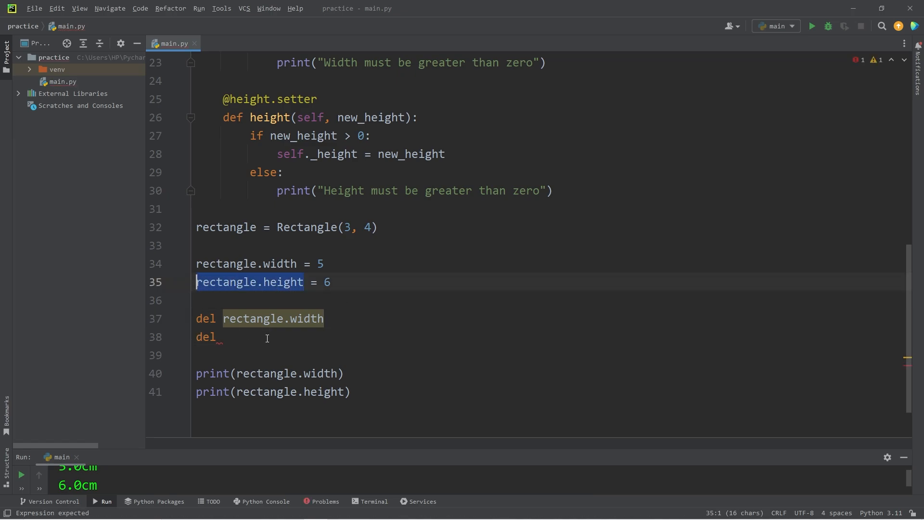
type("rectangle.height")
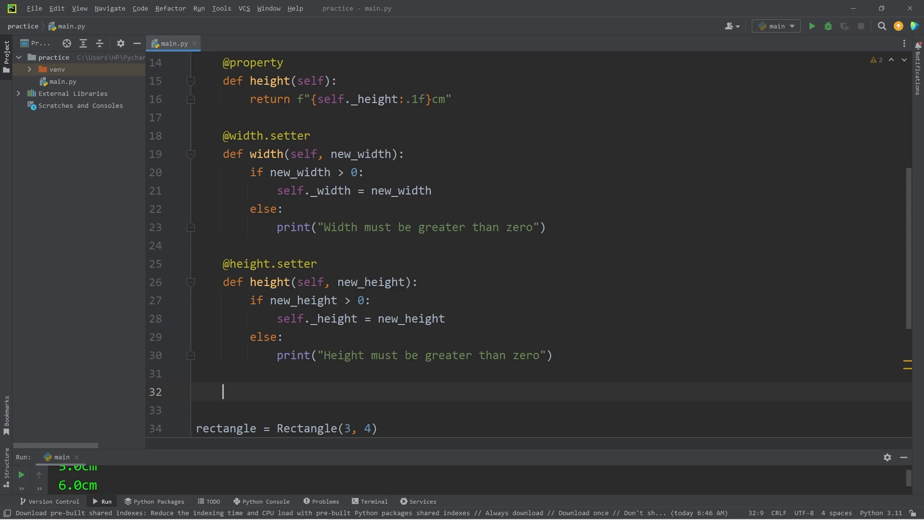
type("@")
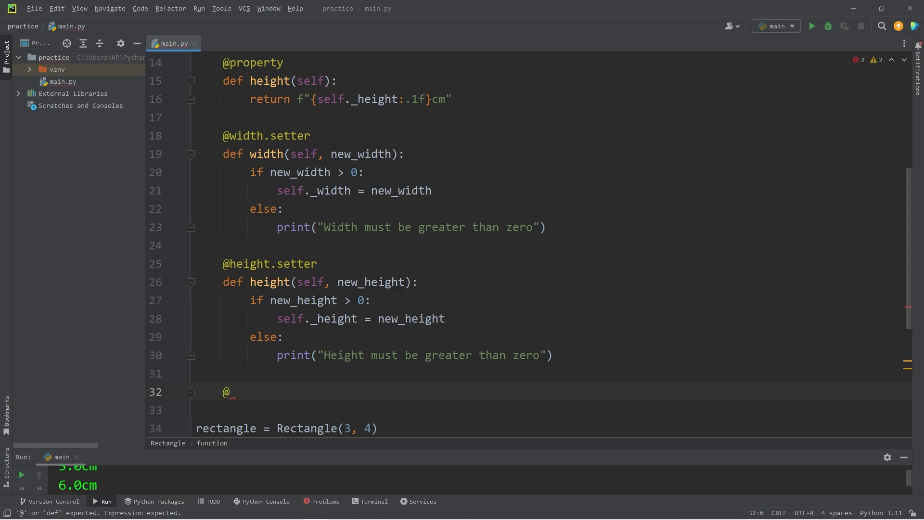
type("width.")
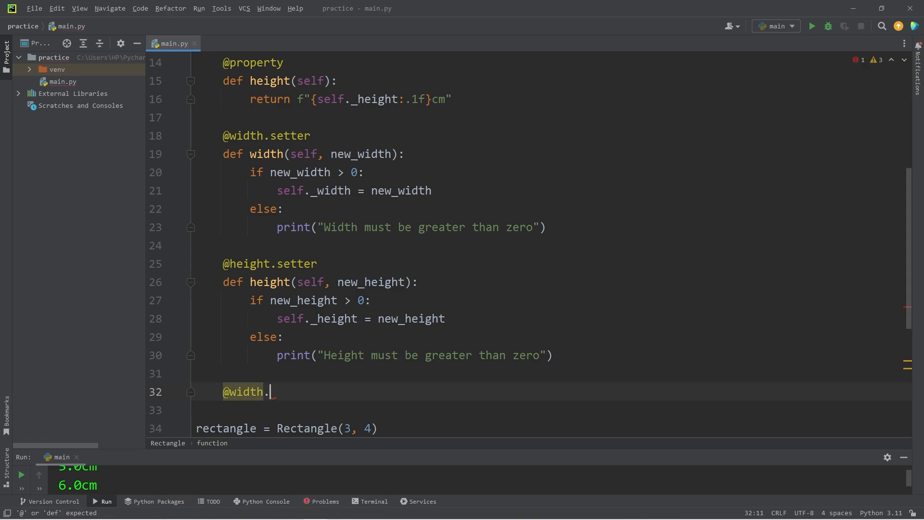
type("deleter")
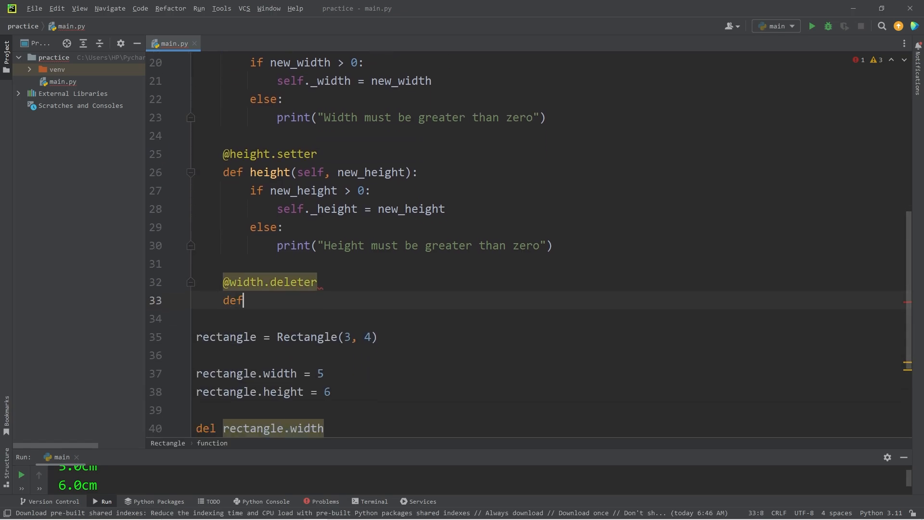
type("width(self):")
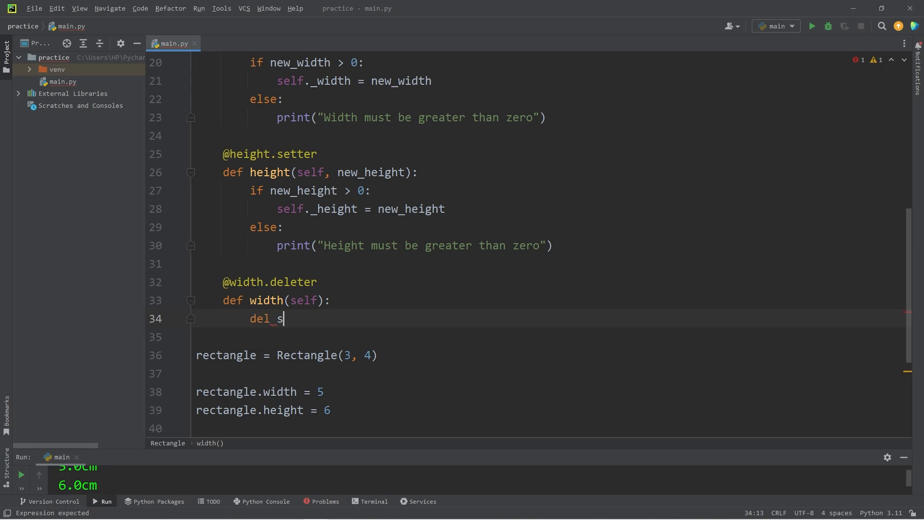
type("elf._width")
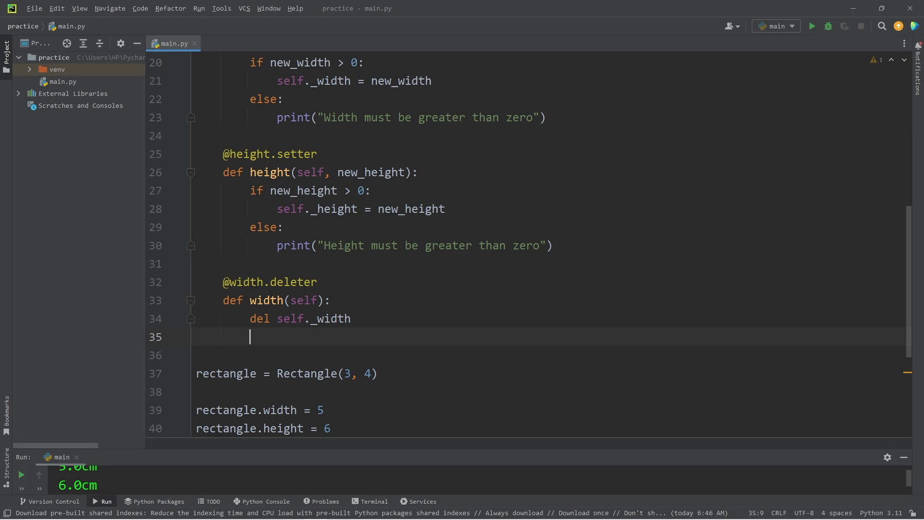
type("print()")
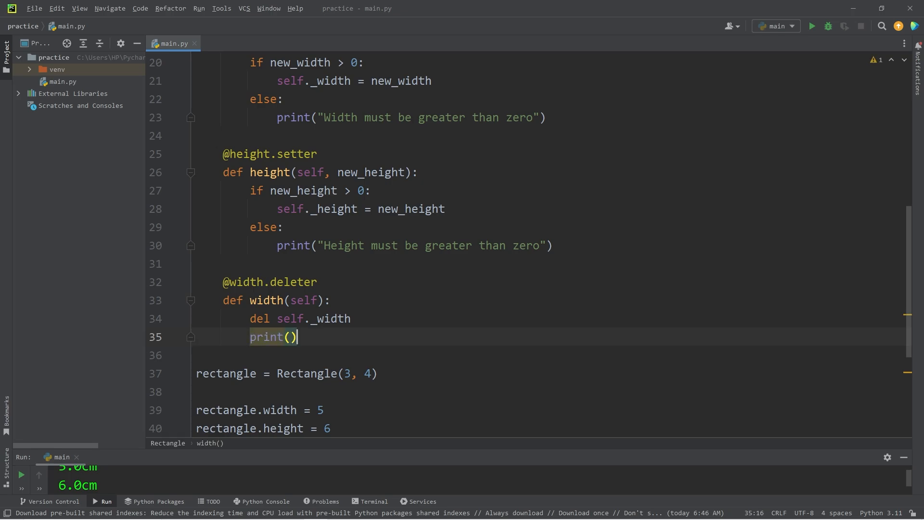
type("\"")
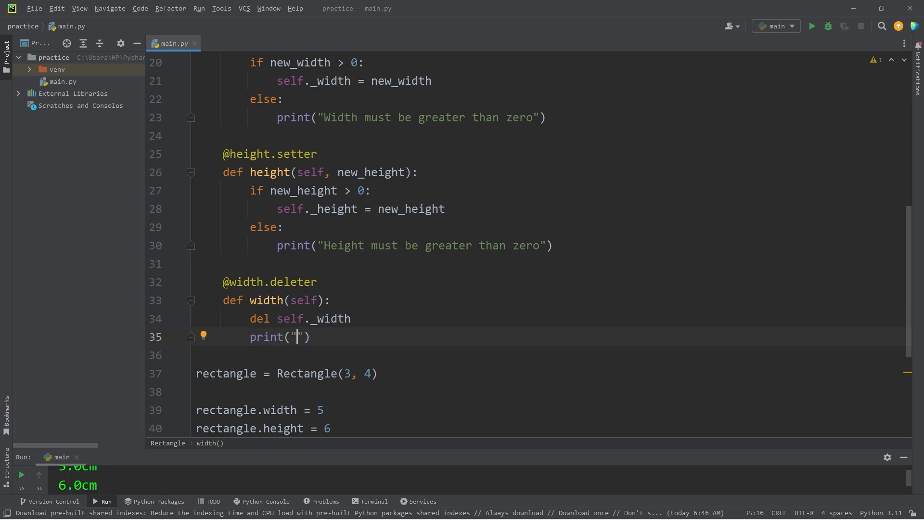
type("Width has be")
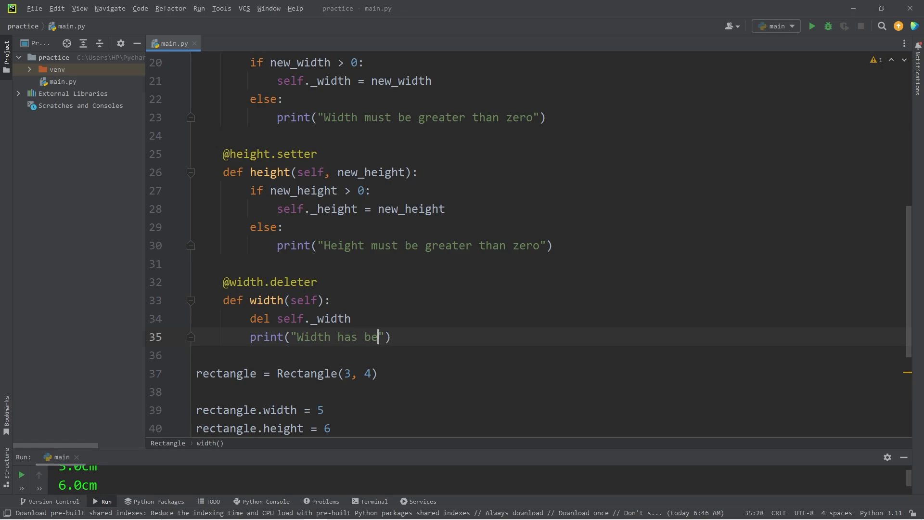
type("en deleted")
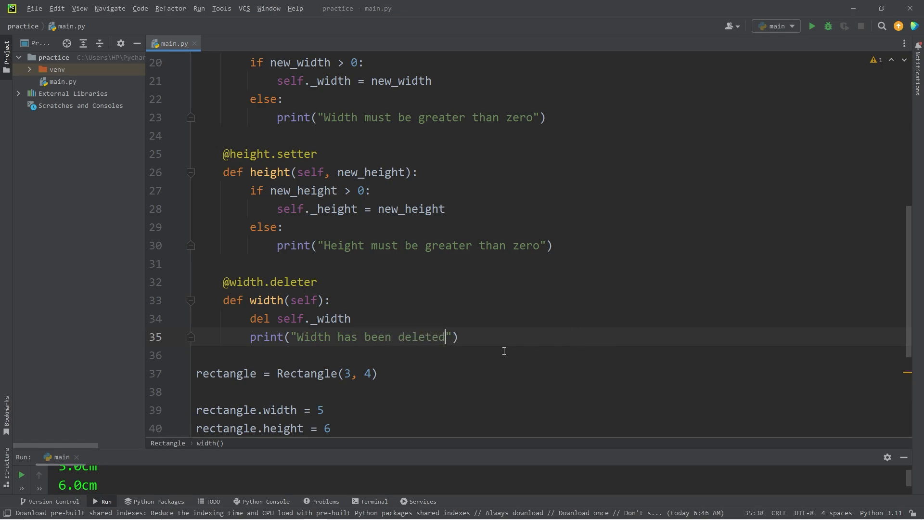
key("Enter")
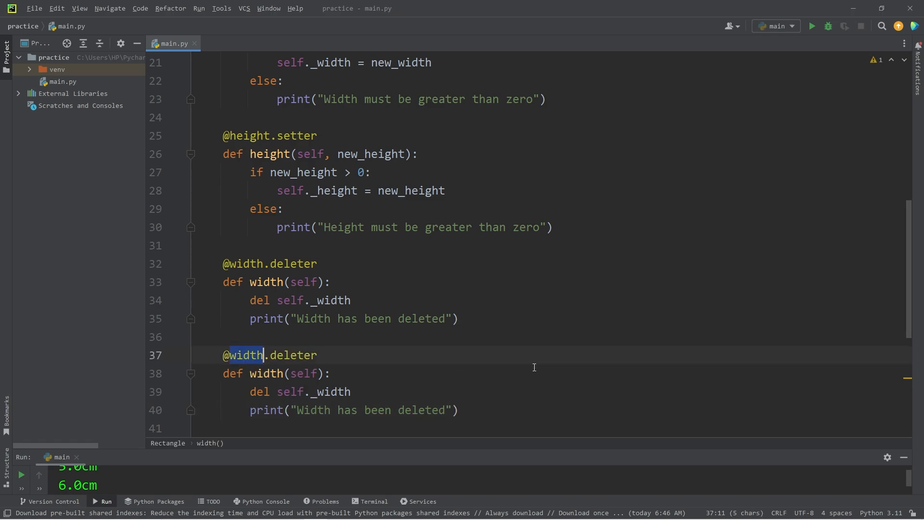
Step: Rename the copy to a height deleter on self._height printing "Height has been deleted" and run the script
type("height")
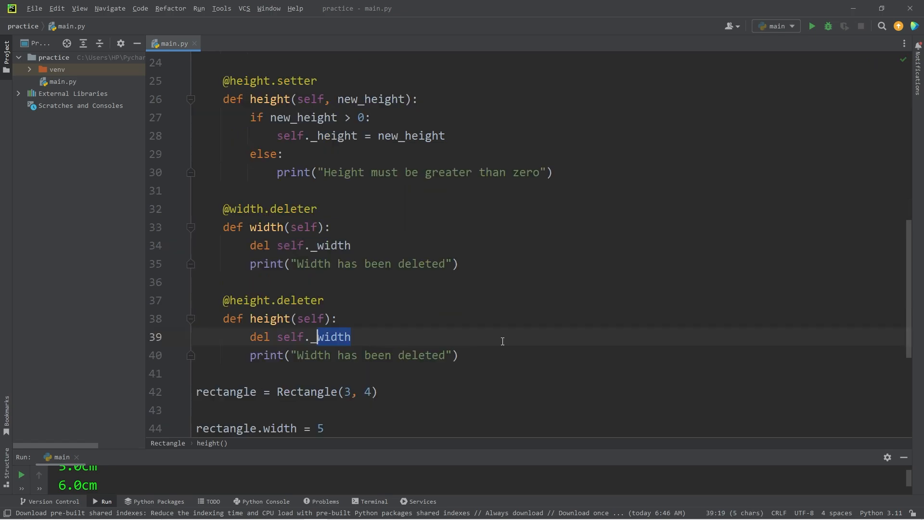
type("_height")
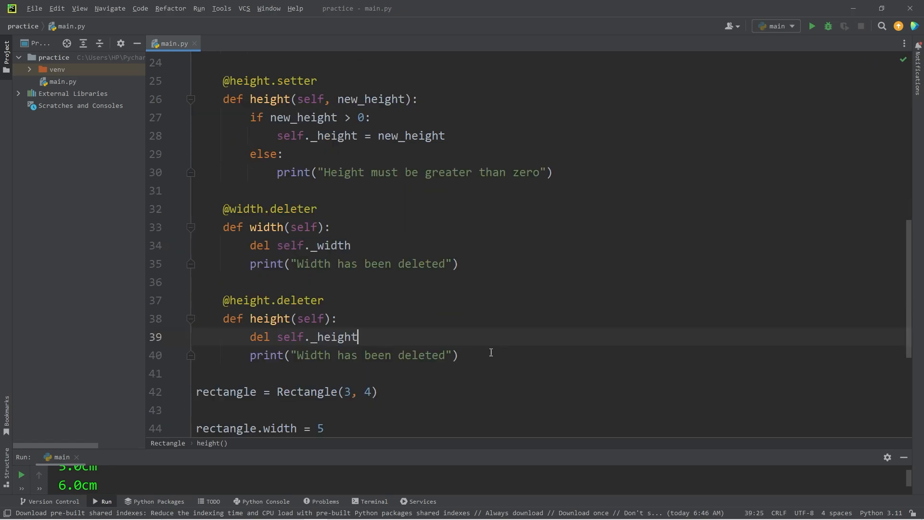
double_click(313, 356)
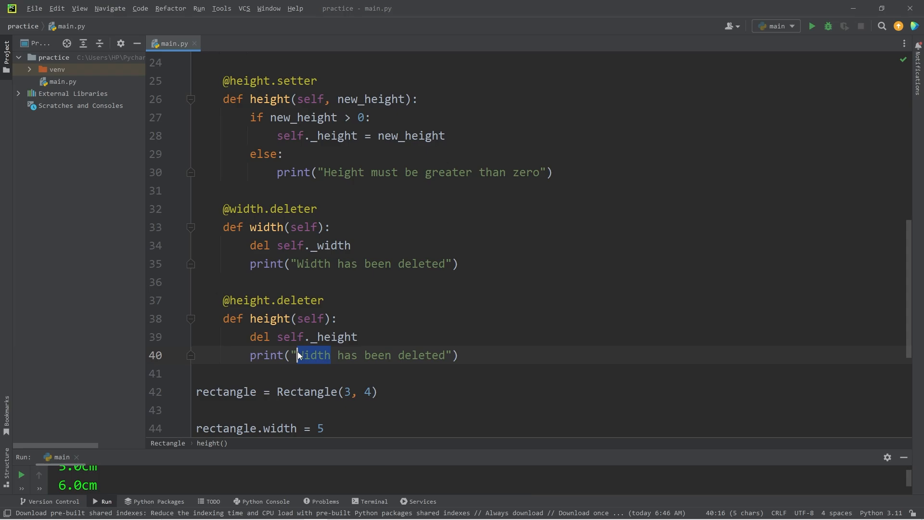
type("Height")
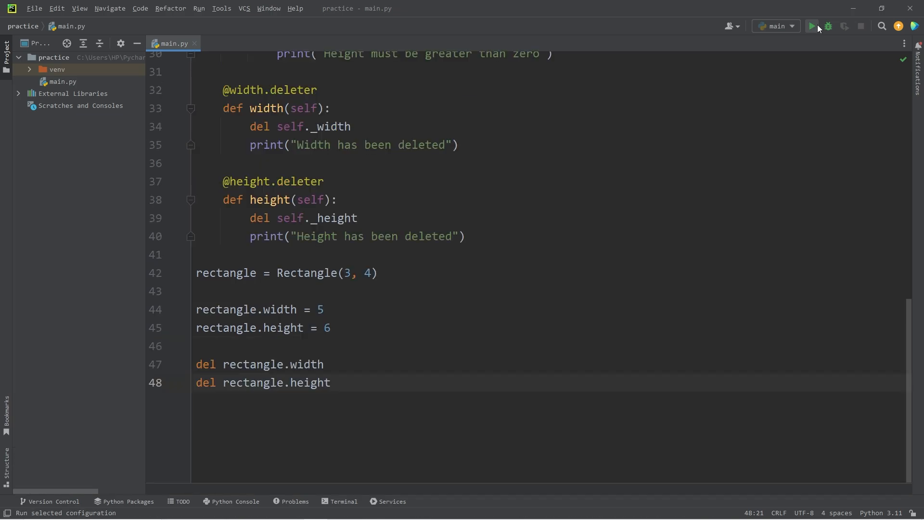
left_click(813, 26)
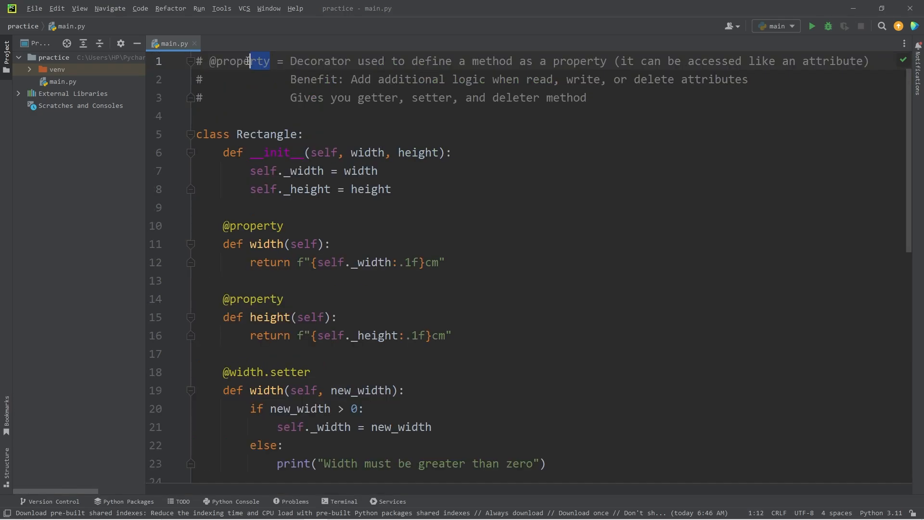
double_click(252, 61)
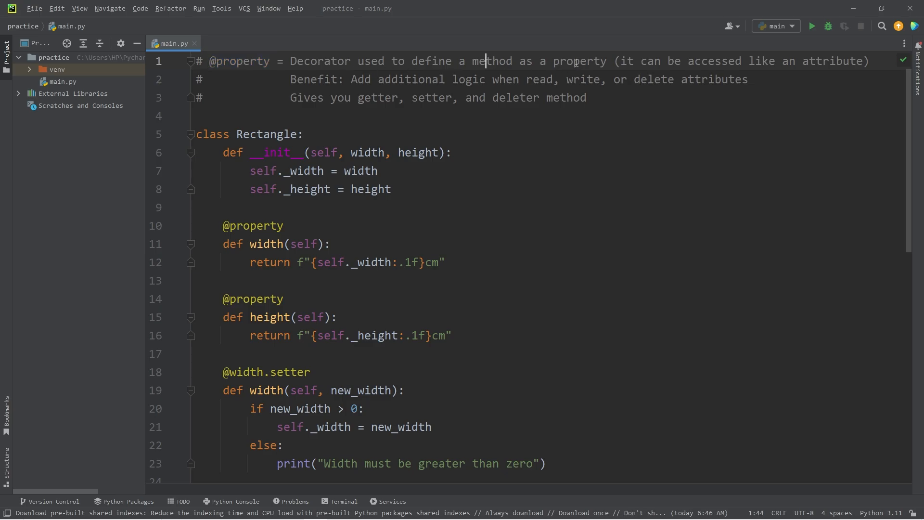
scroll("down", 3)
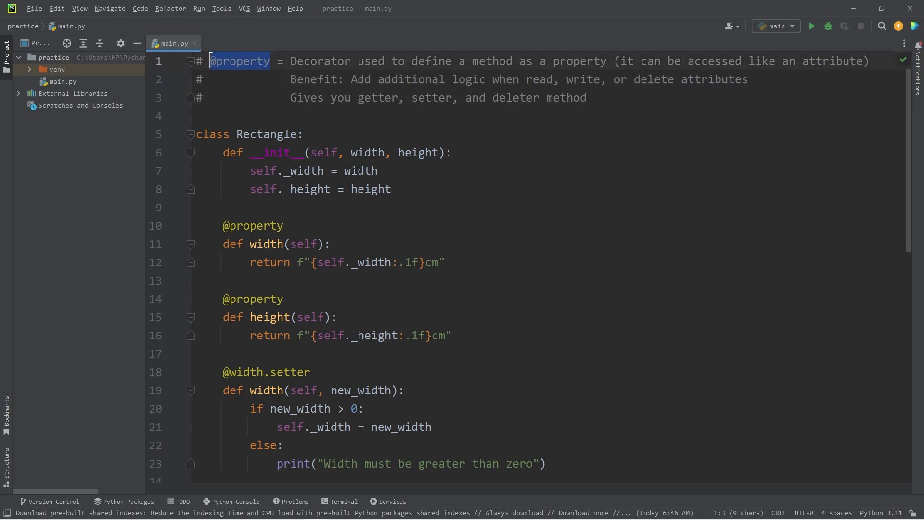
double_click(516, 99)
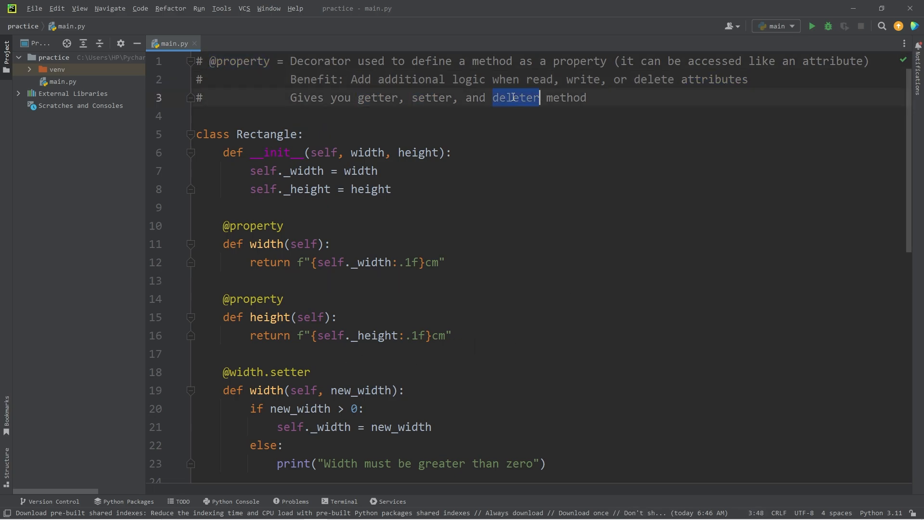
left_click_drag(224, 225, 452, 336)
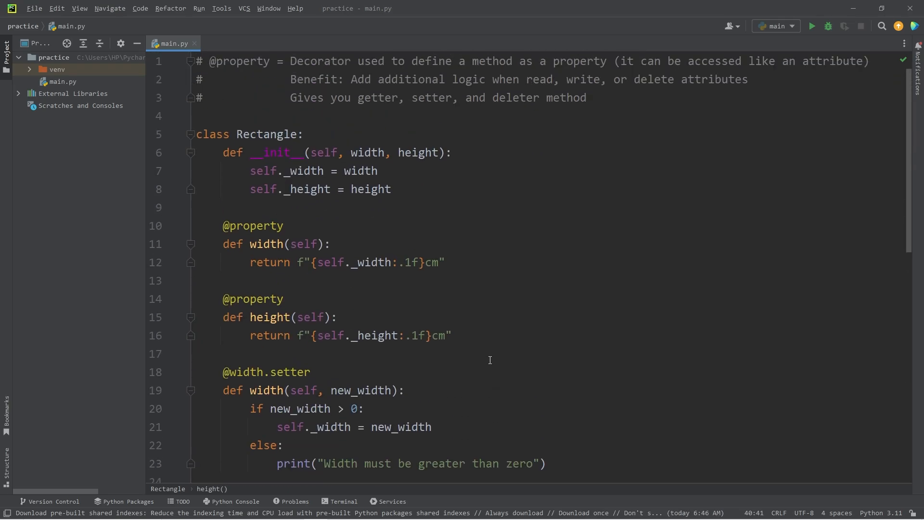
double_click(237, 60)
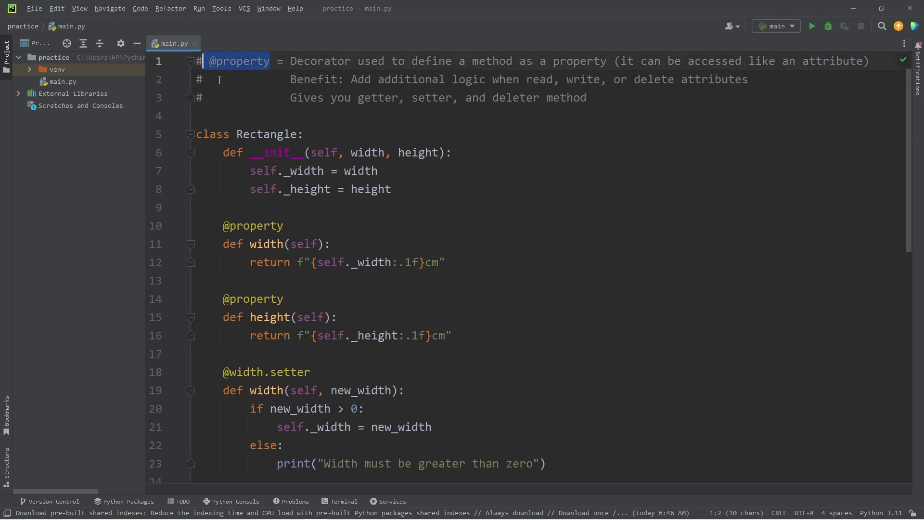